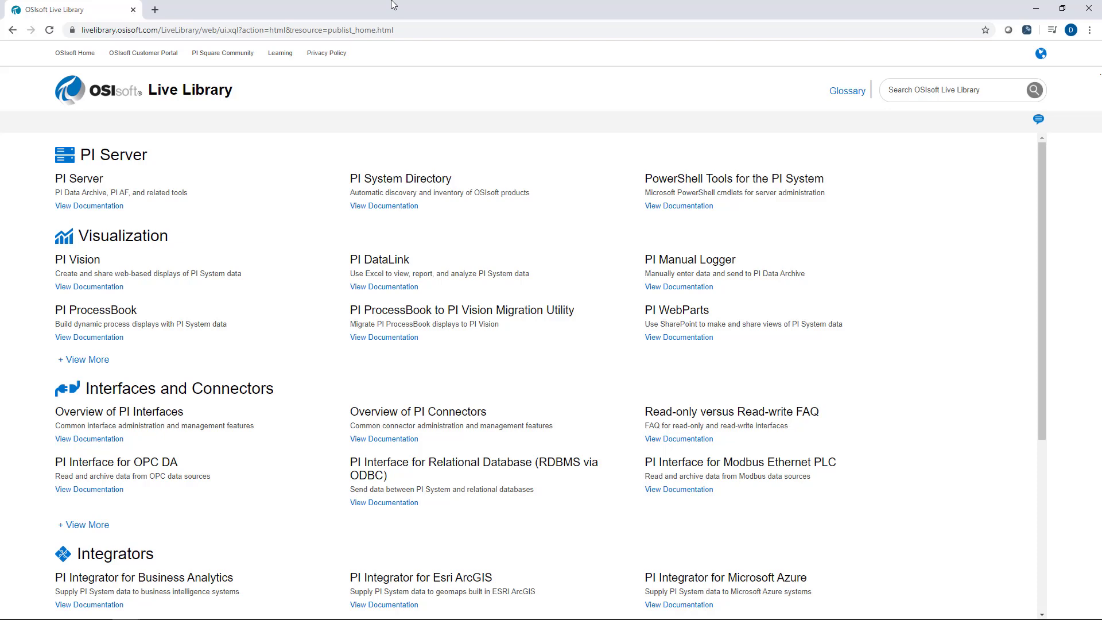
{"action": "mouse_move", "coordinate": [104, 398]}
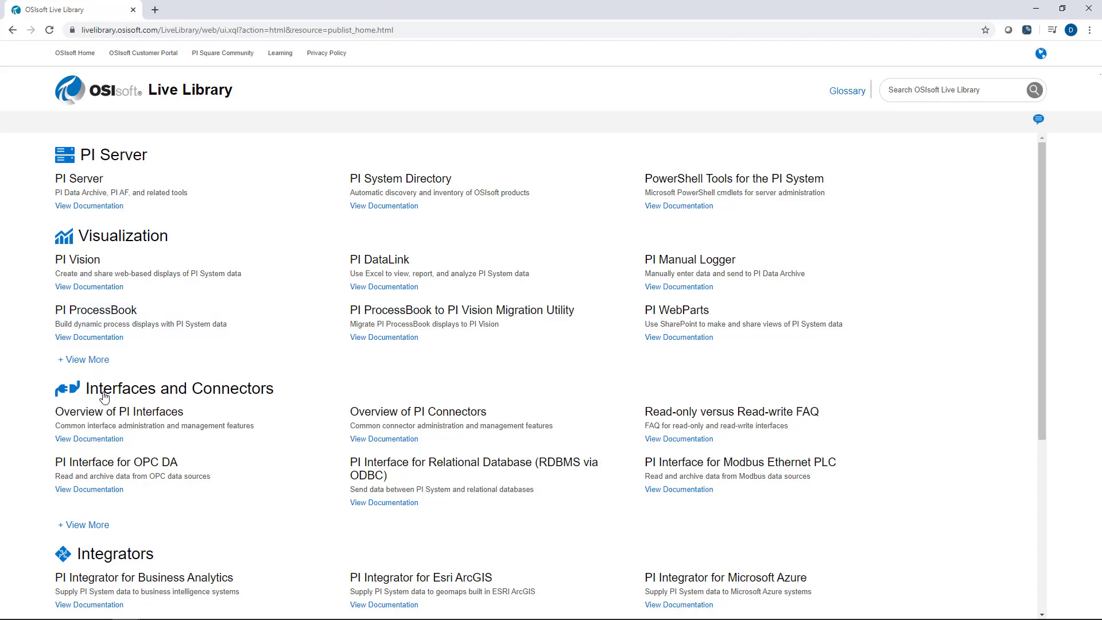
Expand Interfaces and Connectors, find PI Batch Interfaces, and open its 4.x documentation
{"action": "left_click", "coordinate": [82, 524]}
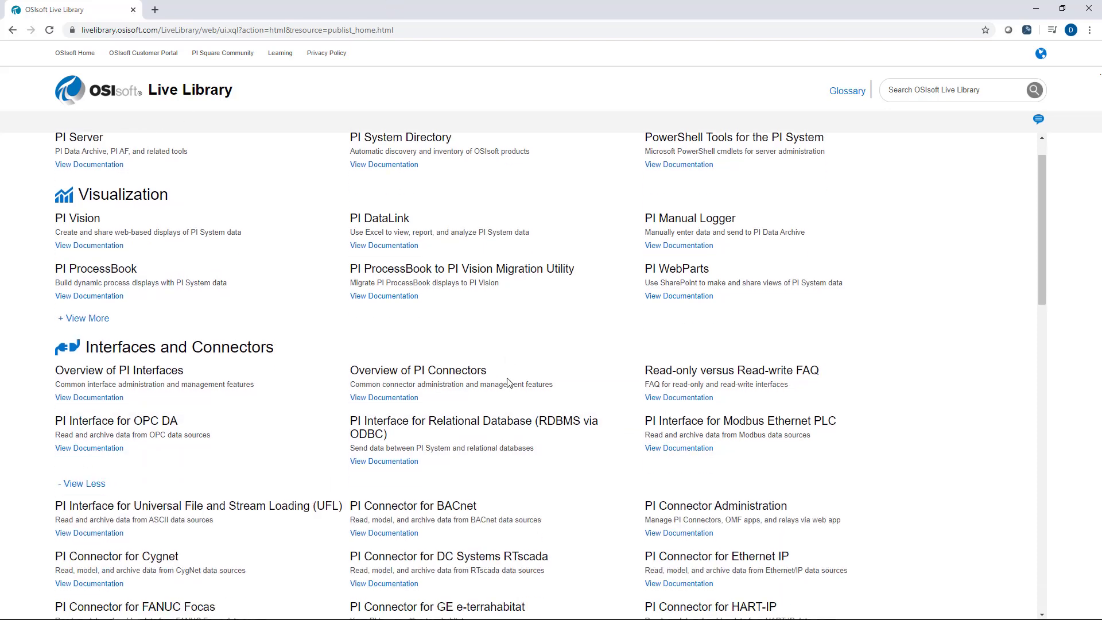
{"action": "scroll", "scroll_direction": "down", "scroll_amount": 3}
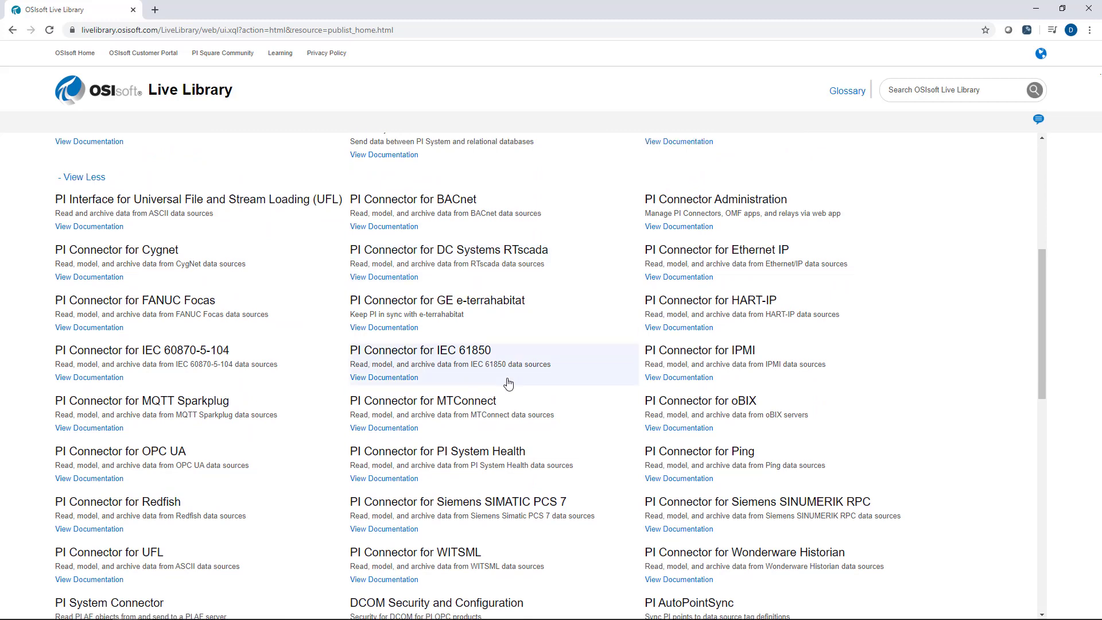
{"action": "scroll", "scroll_direction": "down", "scroll_amount": 3}
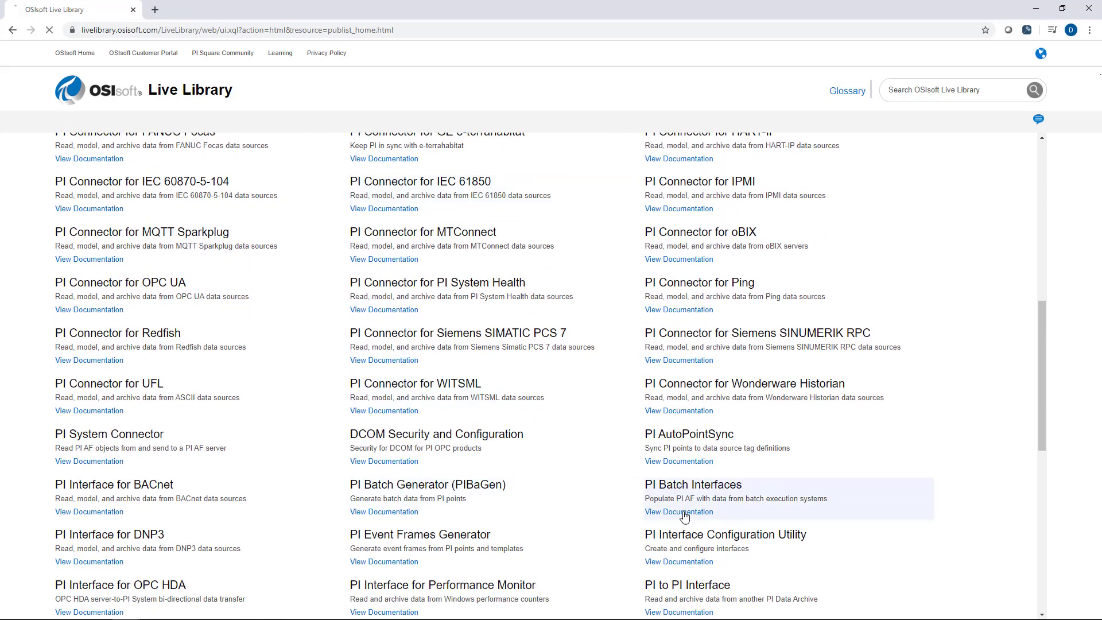
{"action": "left_click", "coordinate": [677, 511]}
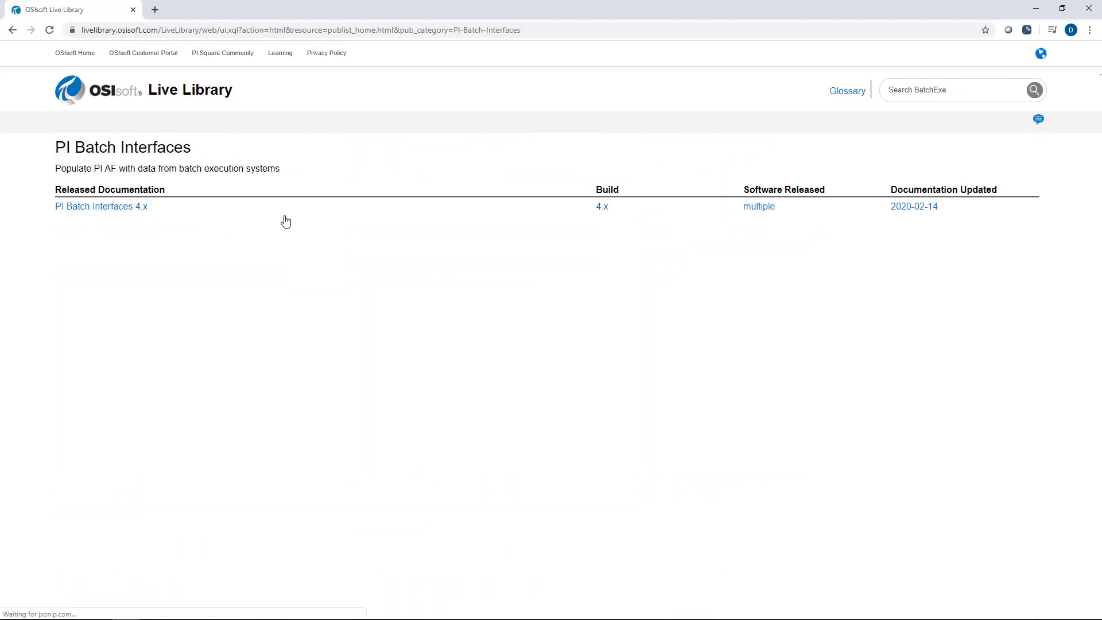
{"action": "left_click", "coordinate": [101, 206]}
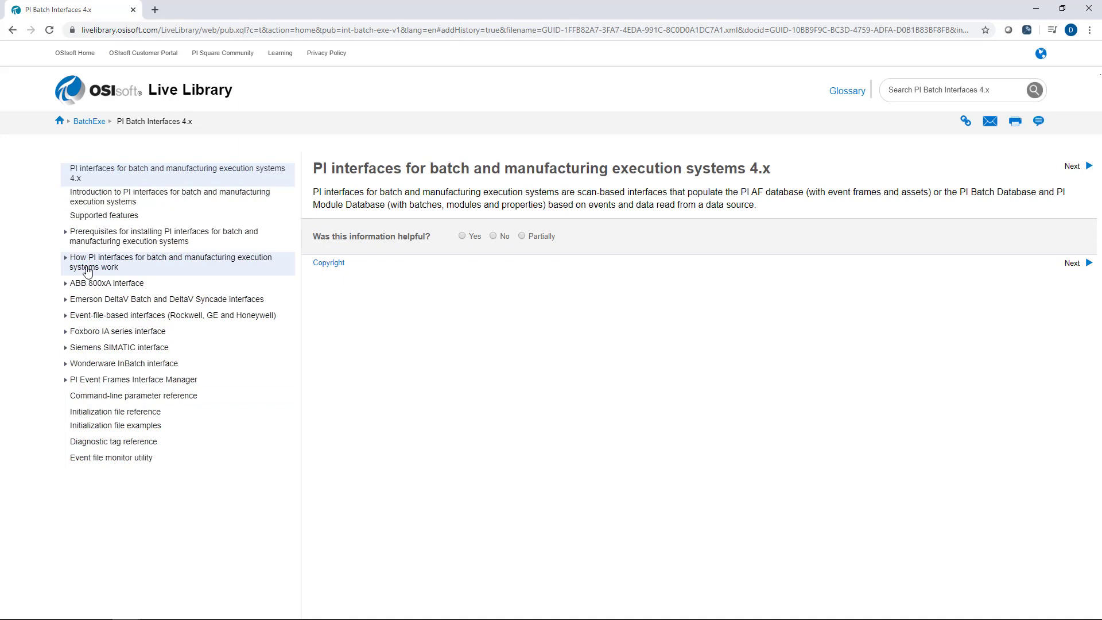
Expand the 'How PI interfaces for batch... work' topic and open Interface modes
{"action": "left_click", "coordinate": [171, 262]}
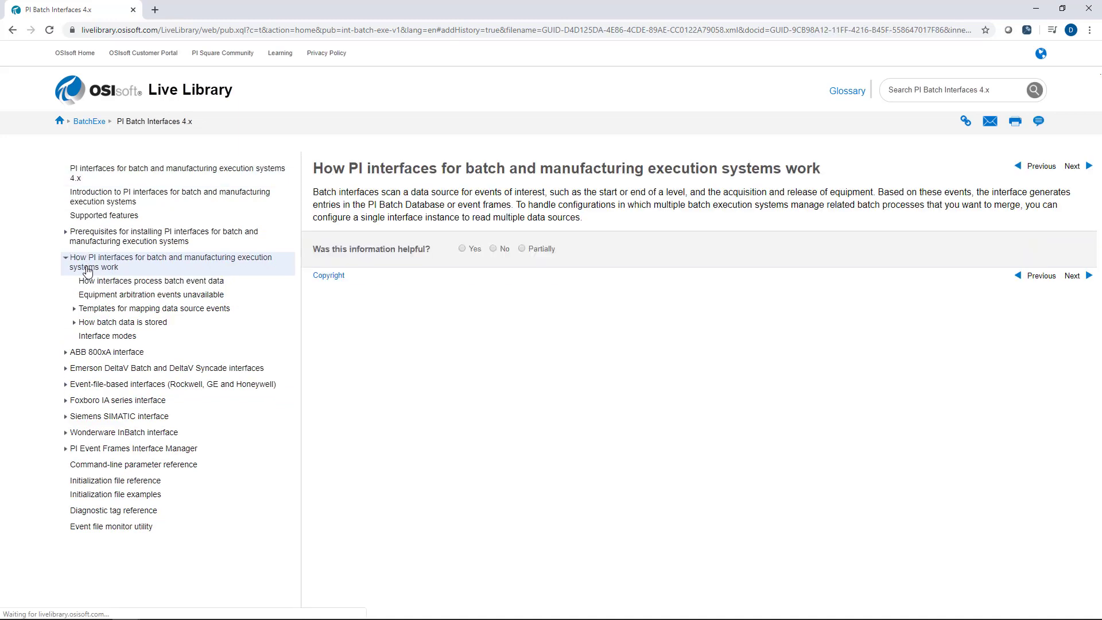
{"action": "left_click", "coordinate": [107, 335]}
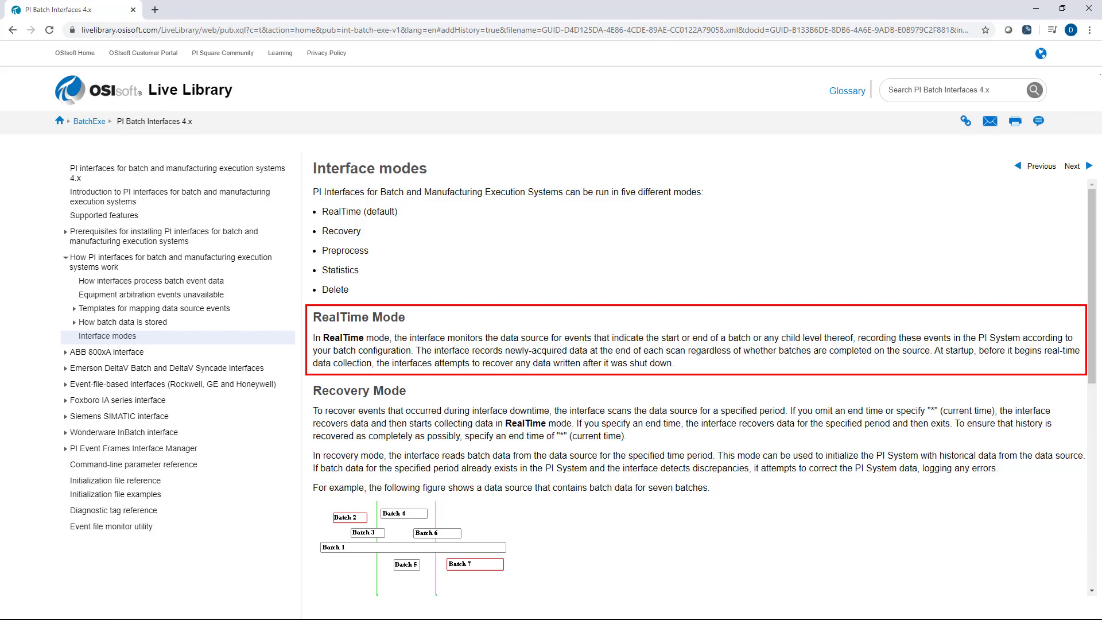
{"action": "scroll", "scroll_direction": "down", "scroll_amount": 3}
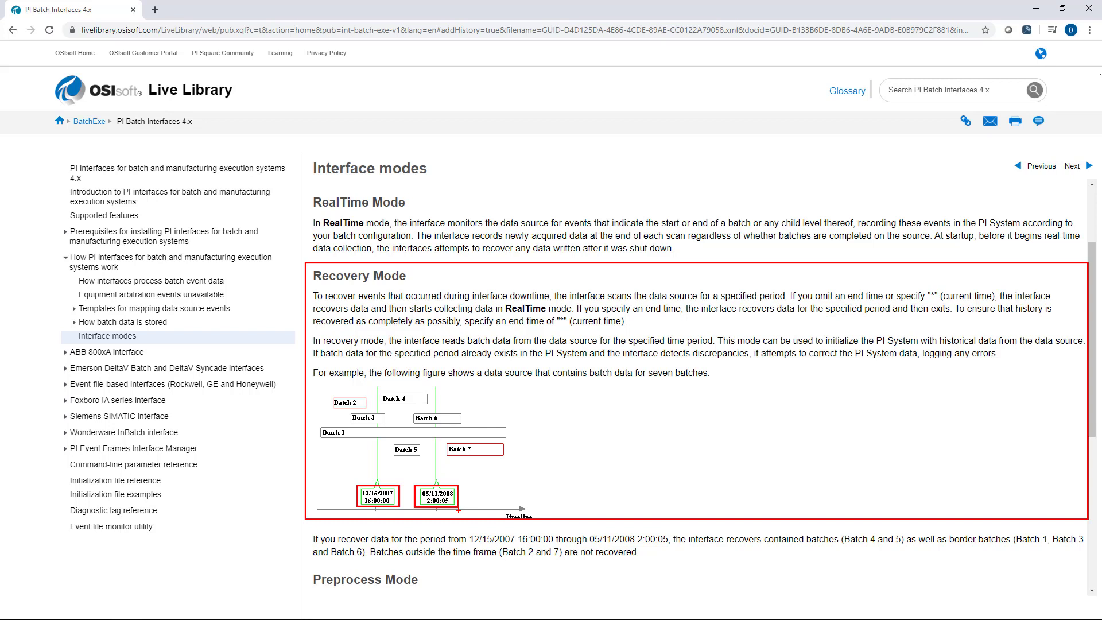
{"action": "mouse_move", "coordinate": [786, 287]}
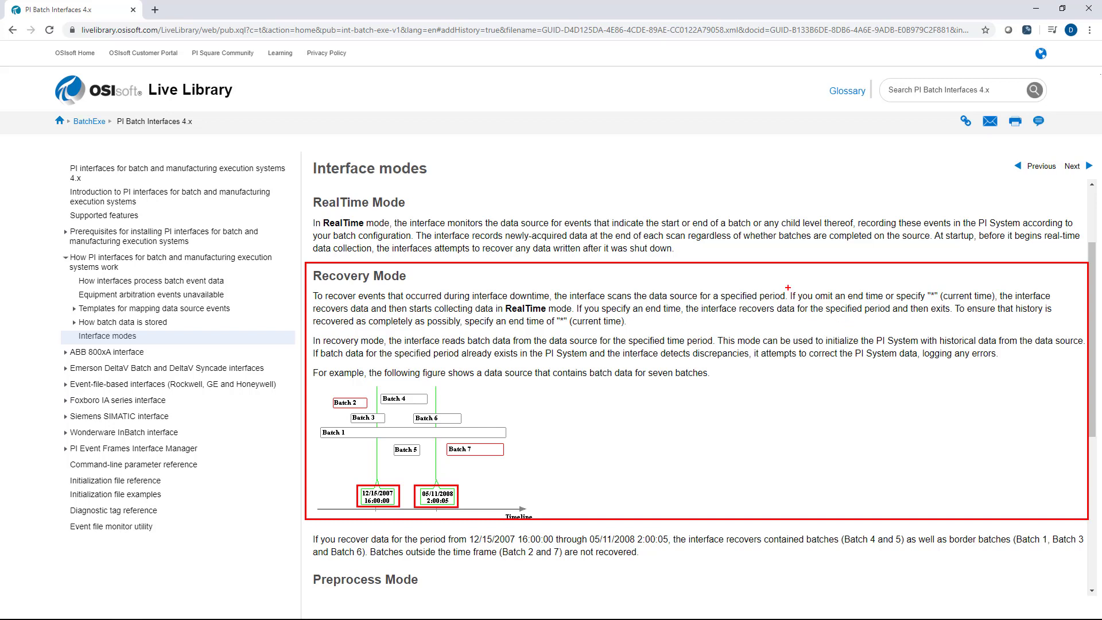
{"action": "left_click_drag", "start_coordinate": [792, 295], "coordinate": [996, 294]}
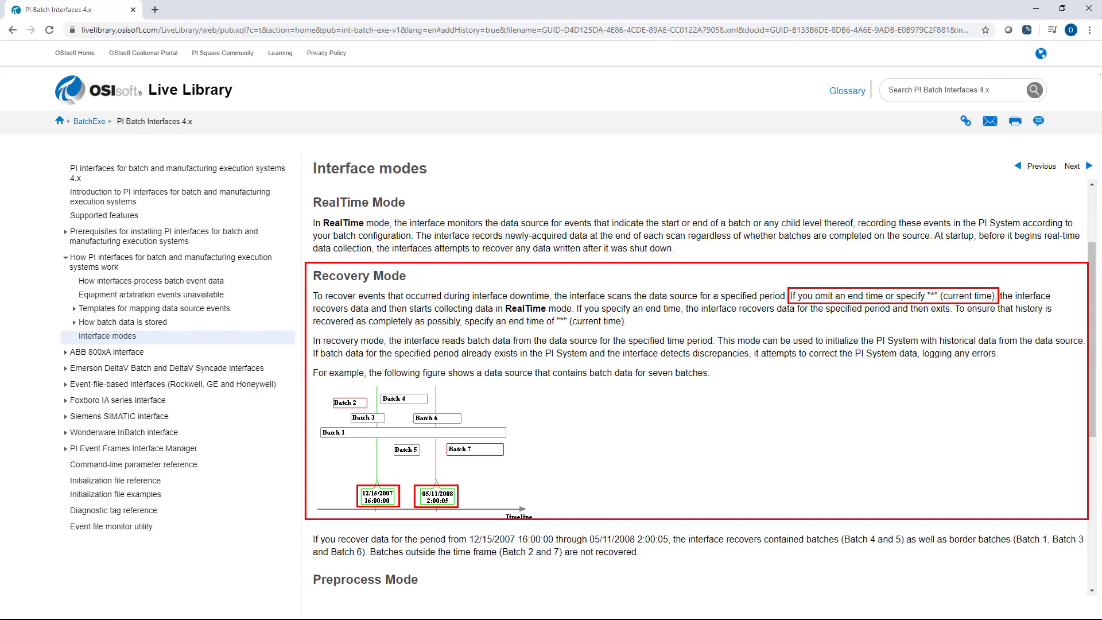
{"action": "mouse_move", "coordinate": [408, 327]}
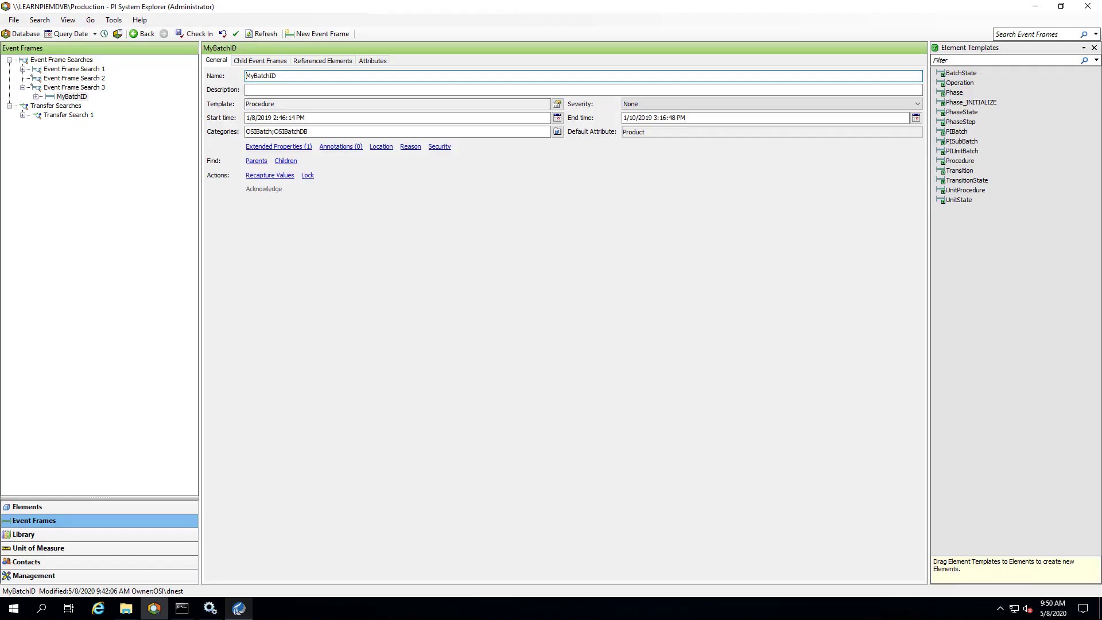
{"action": "mouse_move", "coordinate": [697, 347]}
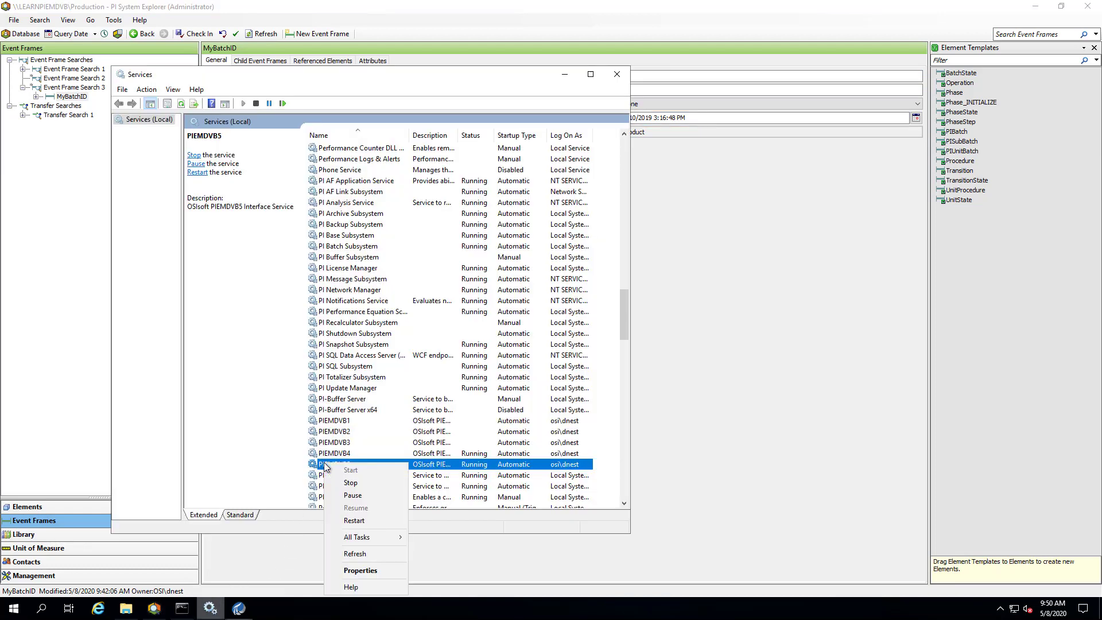
Stop the PIEMDVB5 service in Services and return to PI System Explorer
{"action": "left_click", "coordinate": [350, 482]}
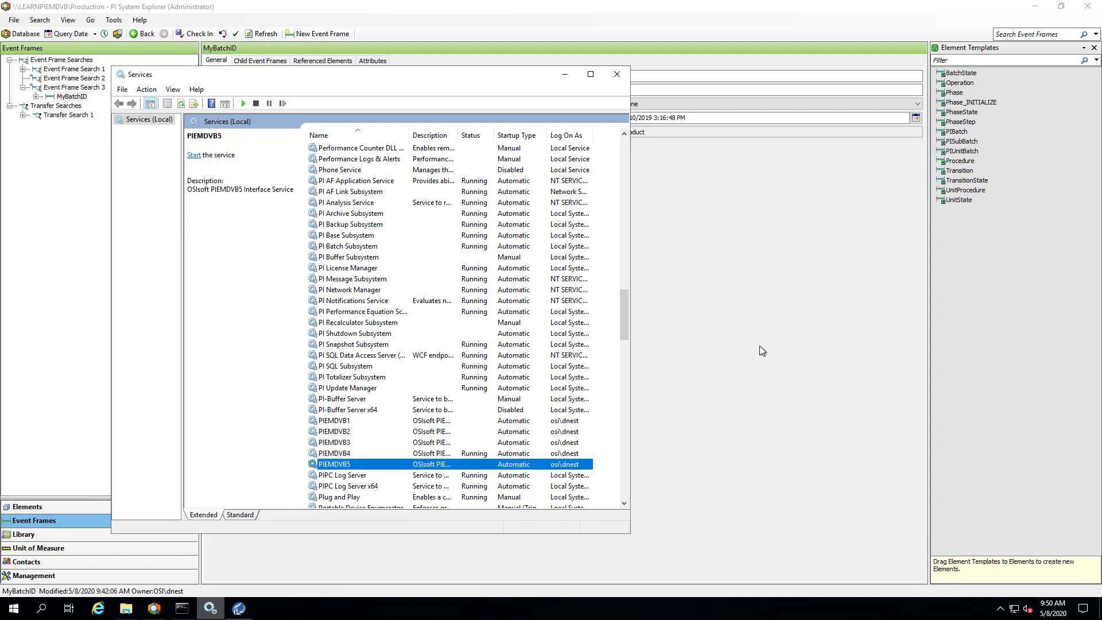
{"action": "right_click", "coordinate": [72, 96]}
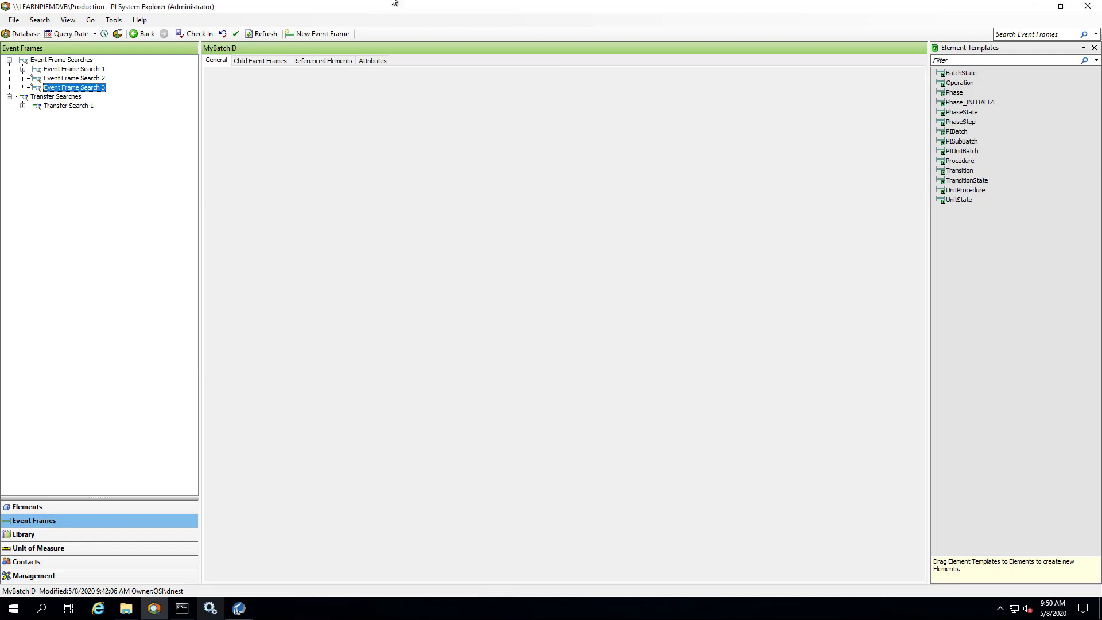
Check Event Frame Search 3 results, then open Interface Manager on the PIEMDVB5 interface
{"action": "left_click", "coordinate": [74, 86]}
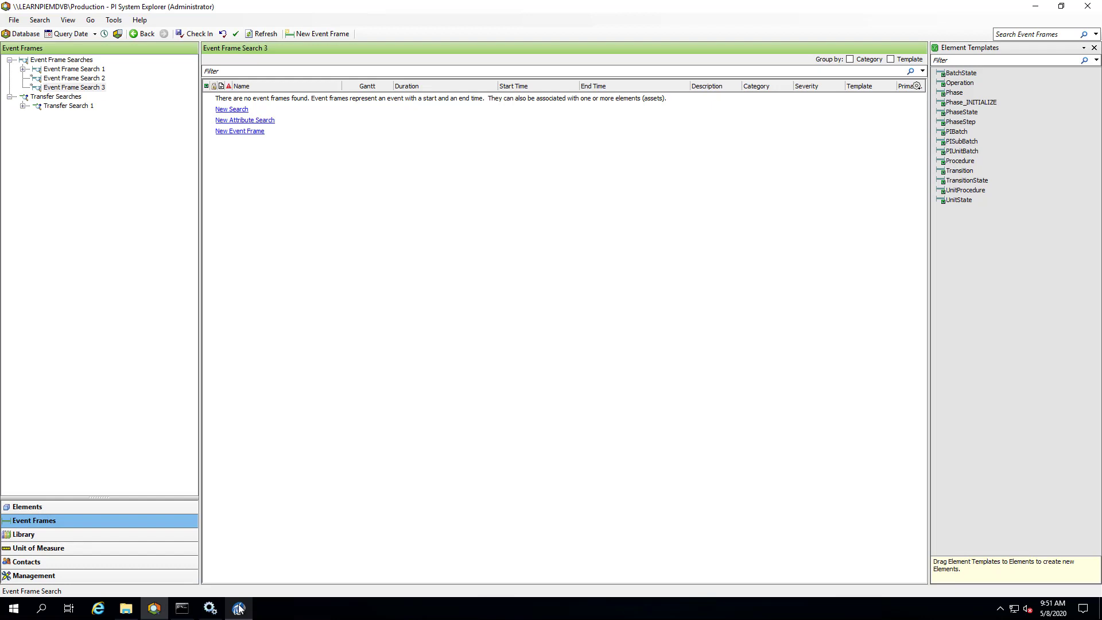
{"action": "left_click", "coordinate": [239, 607]}
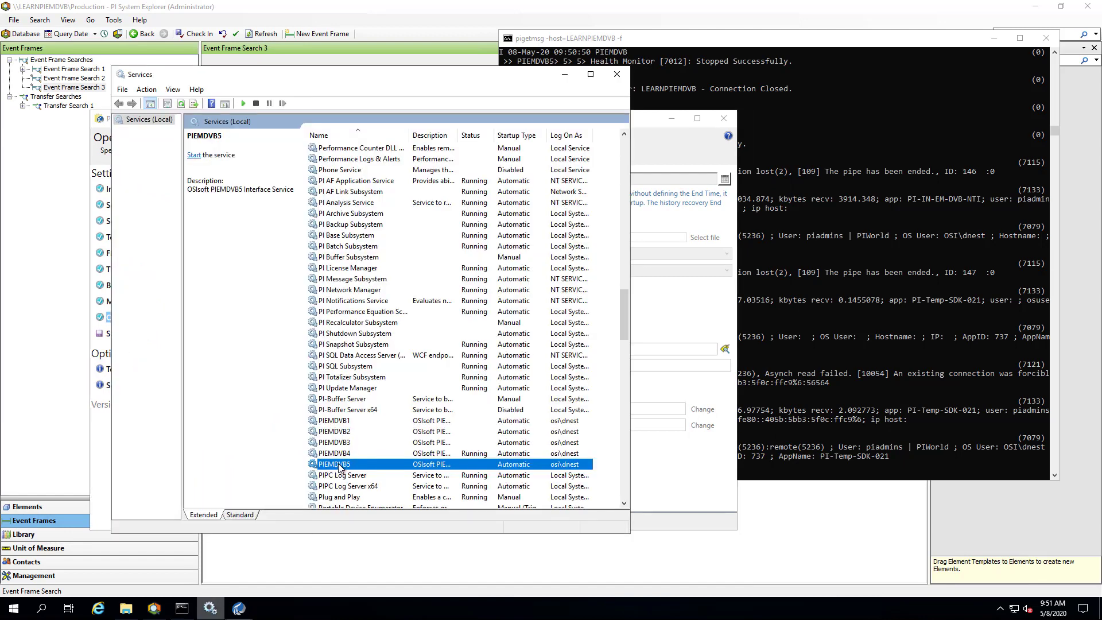
{"action": "left_click", "coordinate": [194, 154]}
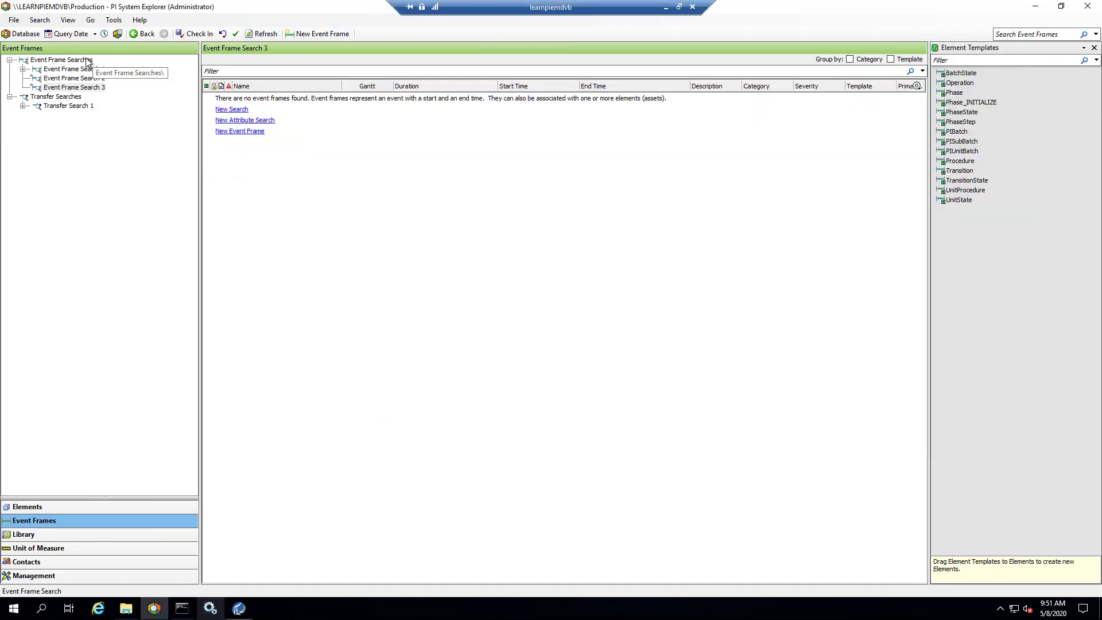
List the saved event frame searches, then stop the PIEMDVB5 service in Services
{"action": "left_click", "coordinate": [231, 109]}
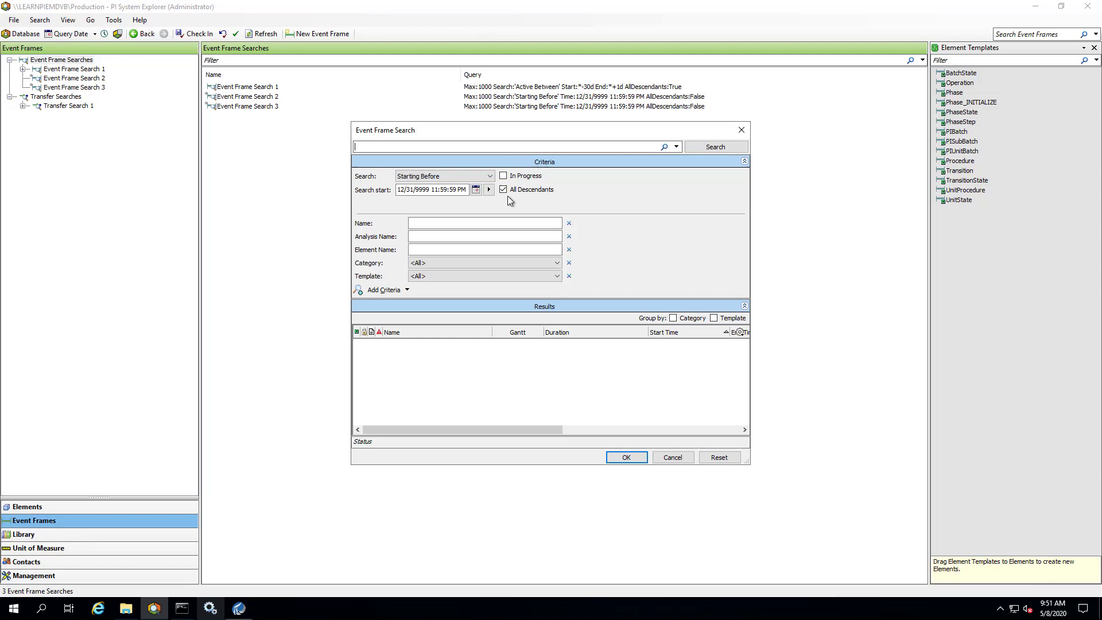
{"action": "left_click", "coordinate": [503, 189]}
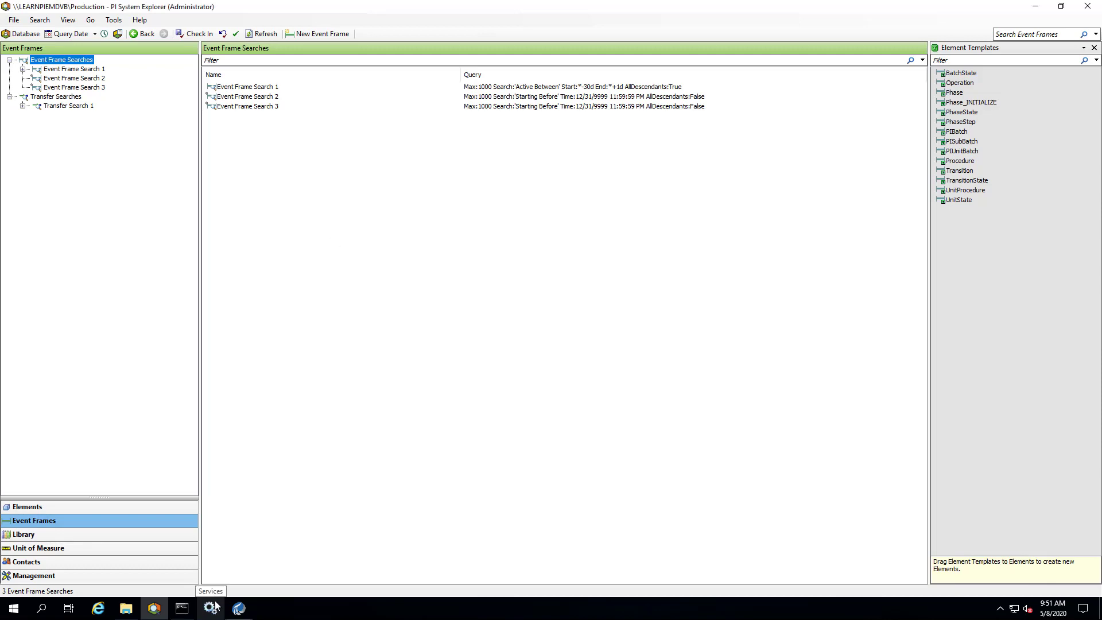
{"action": "right_click", "coordinate": [337, 464]}
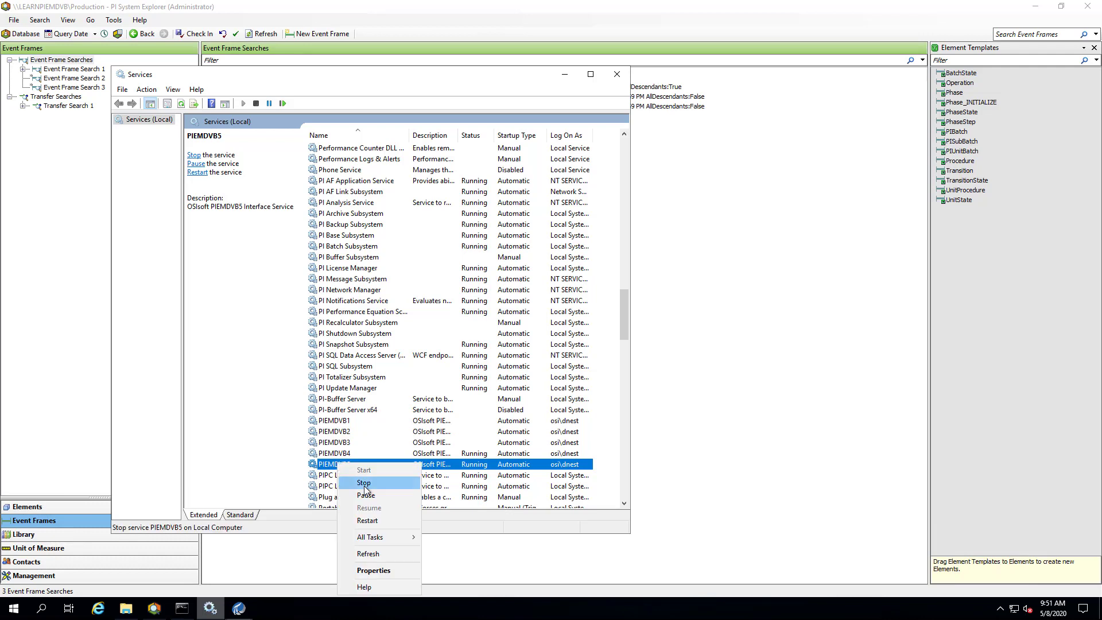
{"action": "left_click", "coordinate": [363, 483]}
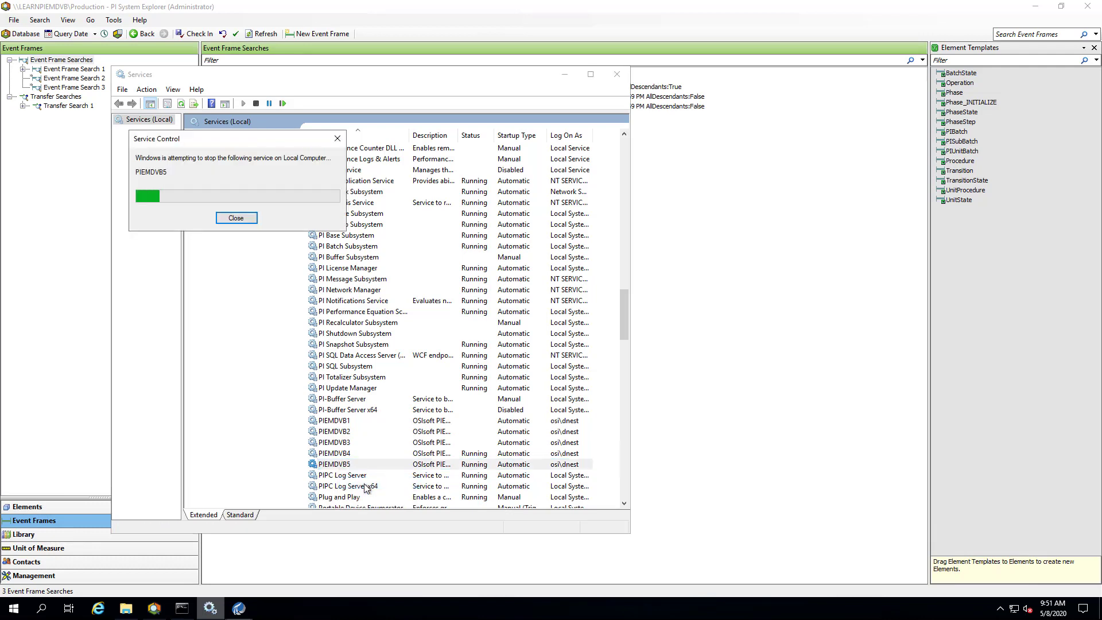
{"action": "left_click", "coordinate": [236, 218]}
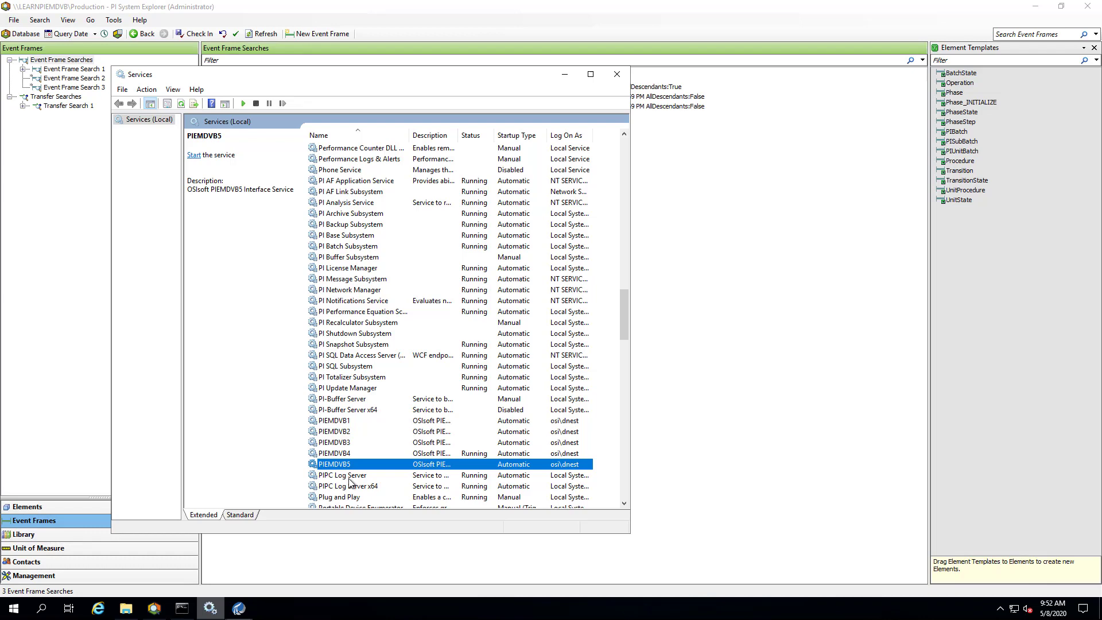
{"action": "mouse_move", "coordinate": [251, 463]}
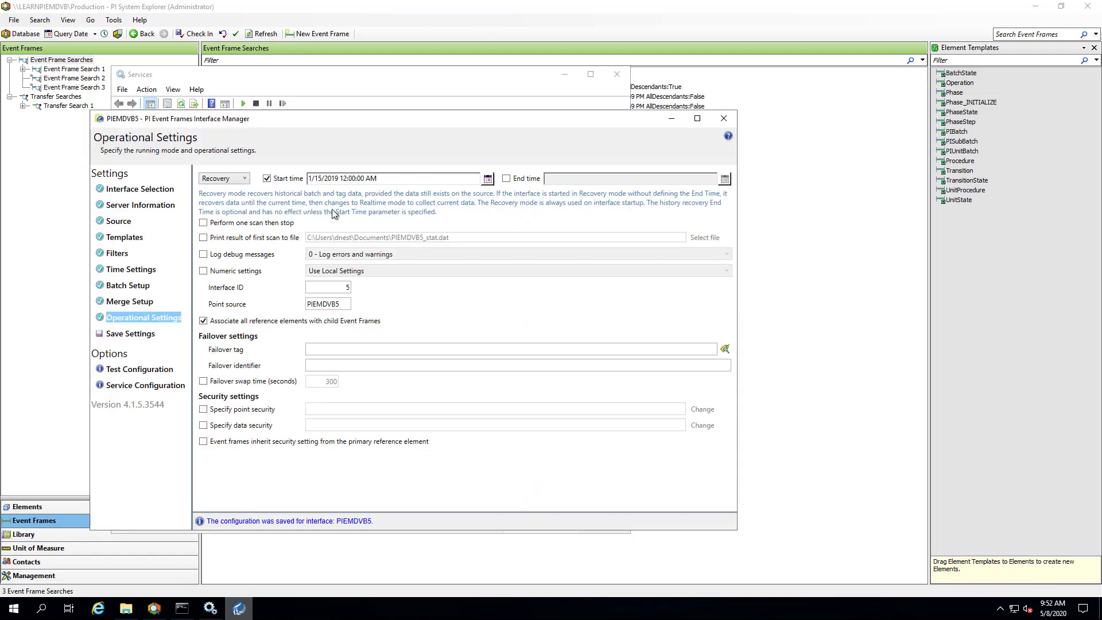
Set the recovery start time to 1/9/2019, restart PIEMDVB5, and watch pigetmsg for RECOVERY
{"action": "left_click", "coordinate": [394, 178]}
{"action": "type", "text": "9"}
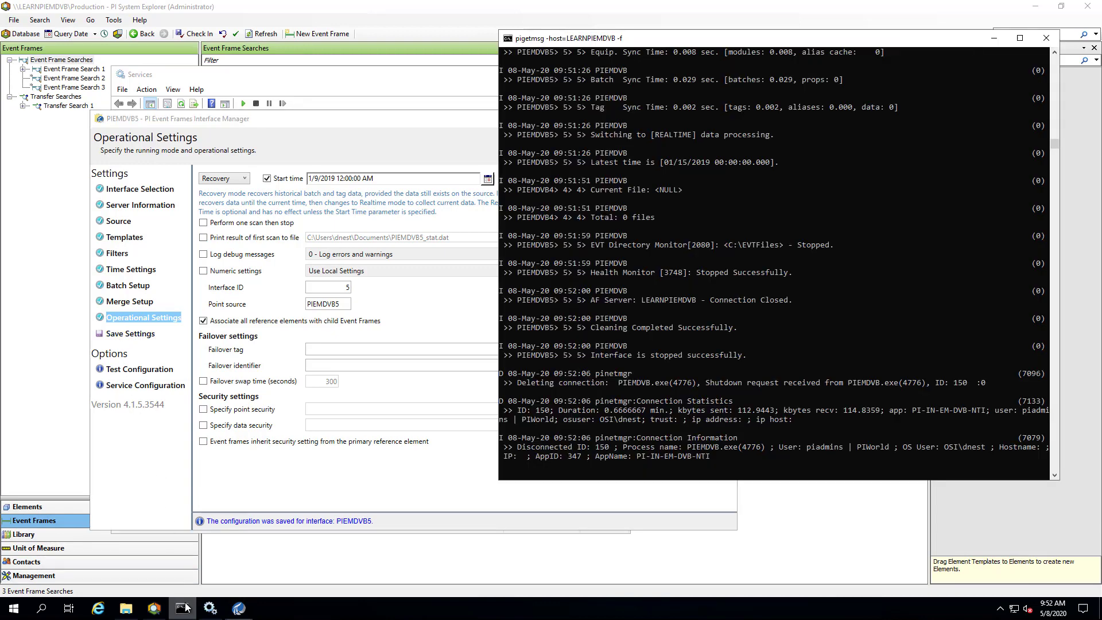
{"action": "right_click", "coordinate": [334, 463]}
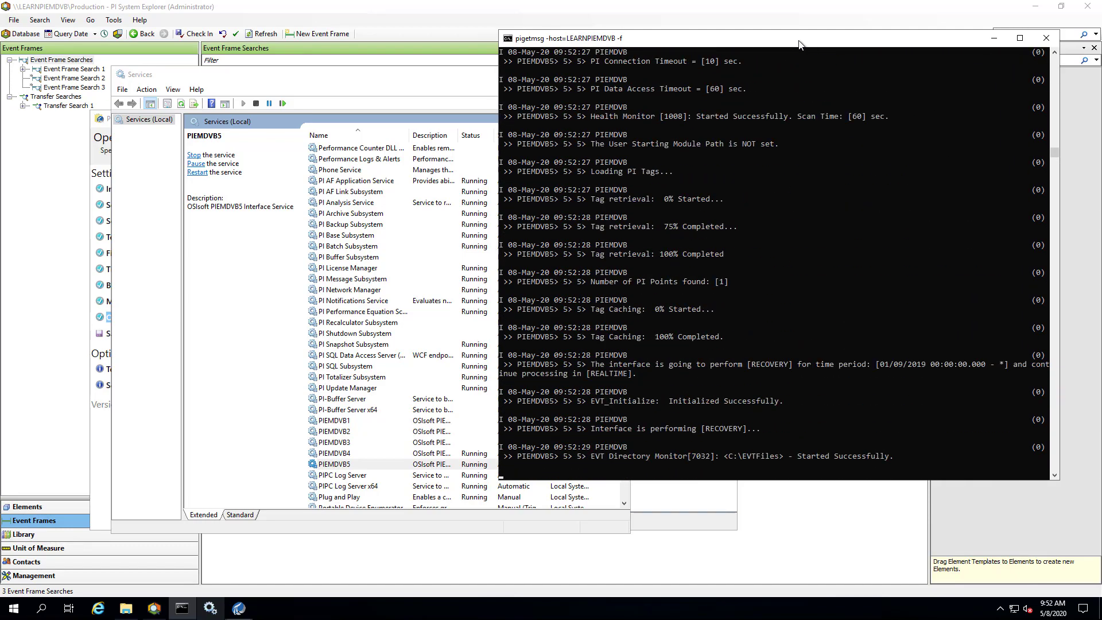
{"action": "scroll", "scroll_direction": "down", "scroll_amount": 3}
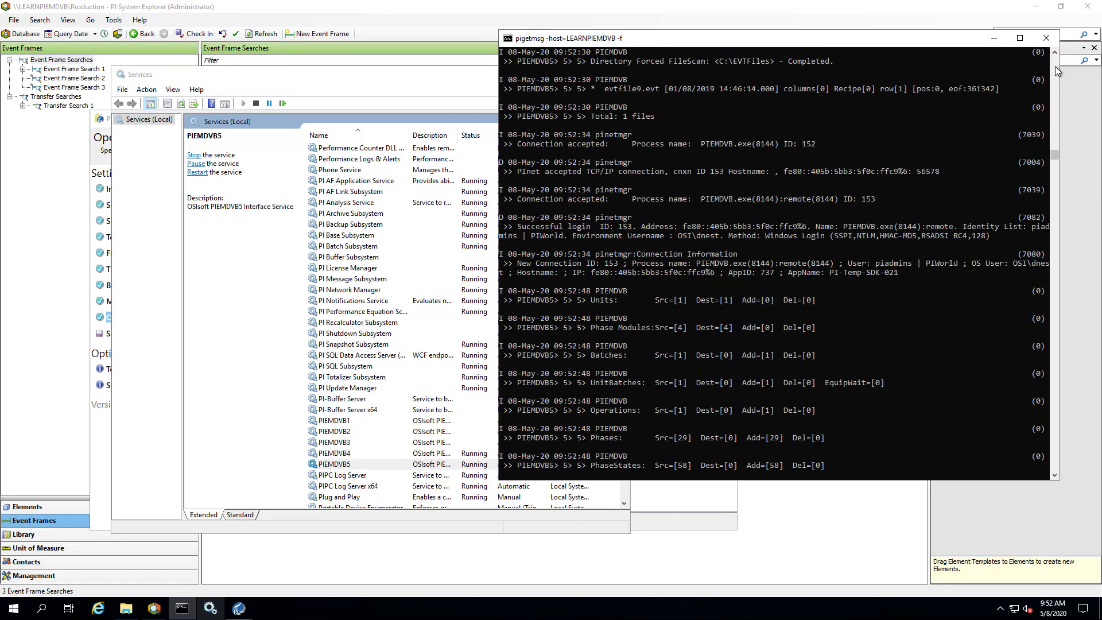
{"action": "scroll", "scroll_direction": "down", "scroll_amount": 3}
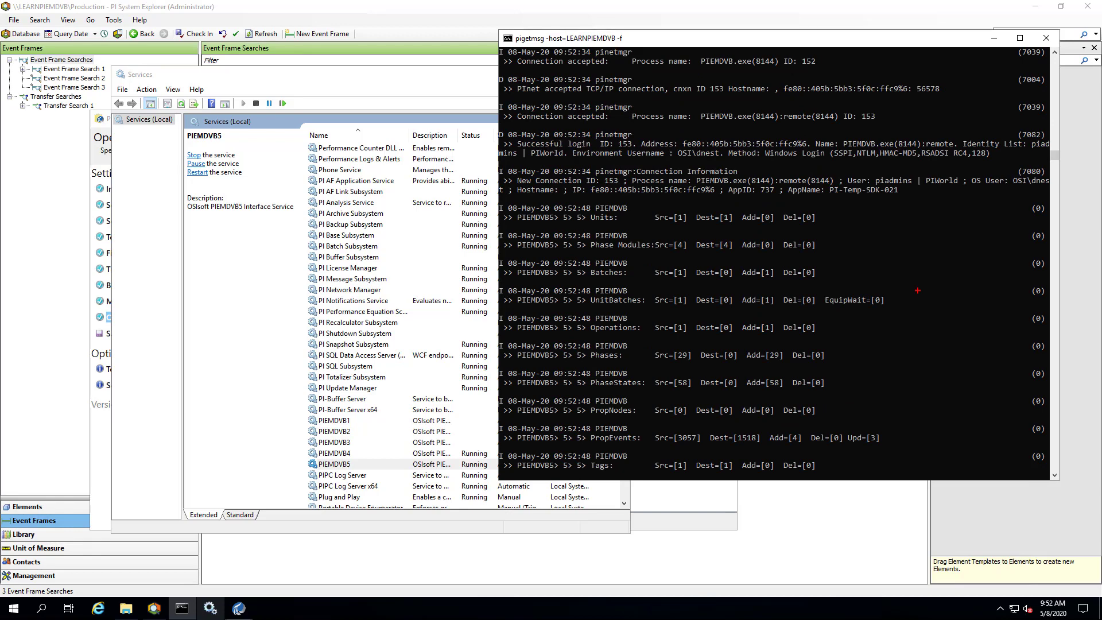
{"action": "mouse_move", "coordinate": [499, 251]}
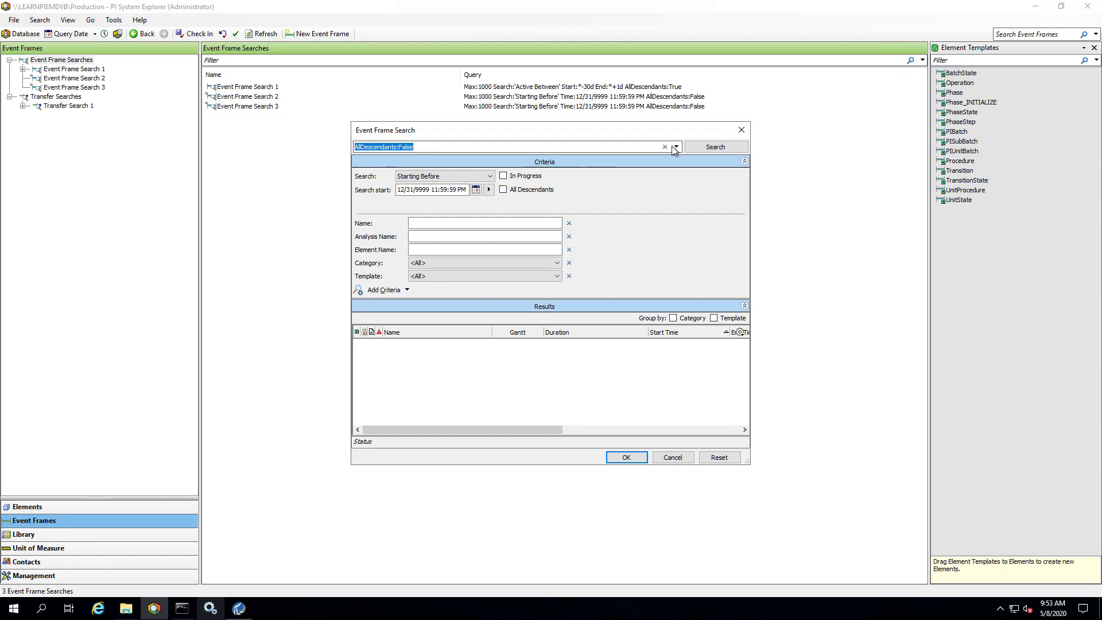
Save the search as Event Frame Search 4, open MyBatchID, then stop PIEMDVB5
{"action": "left_click", "coordinate": [714, 146]}
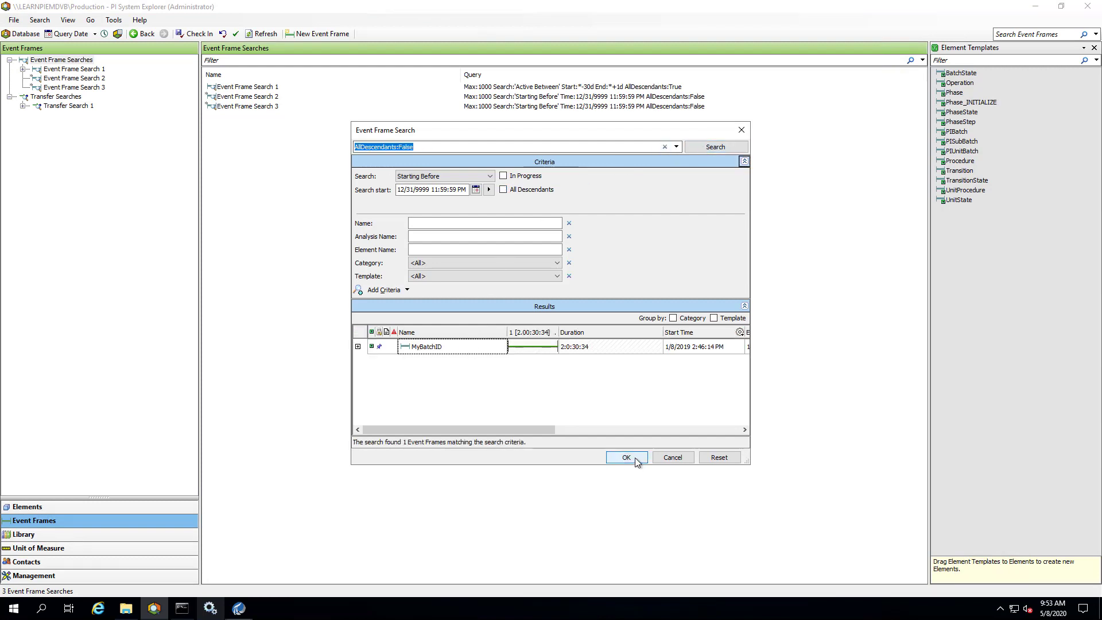
{"action": "left_click", "coordinate": [625, 457]}
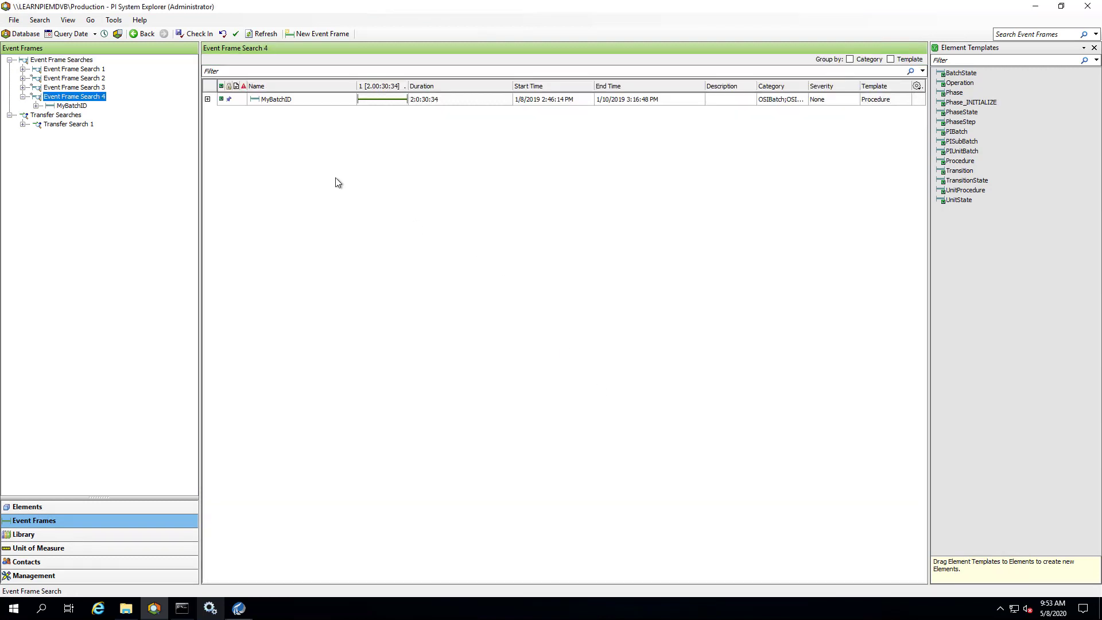
{"action": "left_click", "coordinate": [71, 106]}
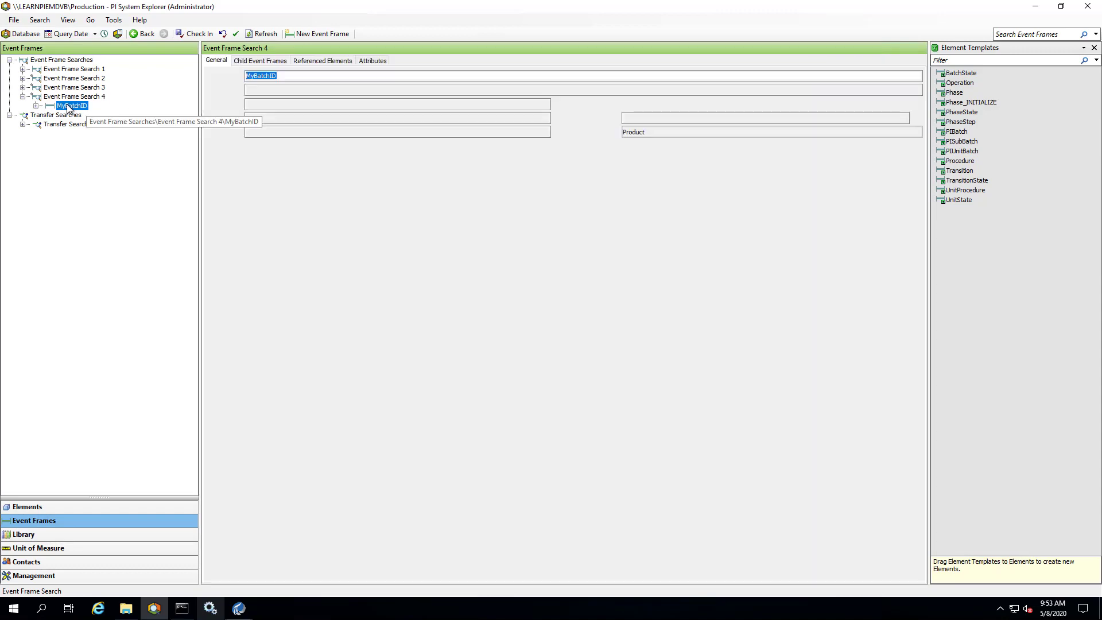
{"action": "left_click", "coordinate": [72, 106]}
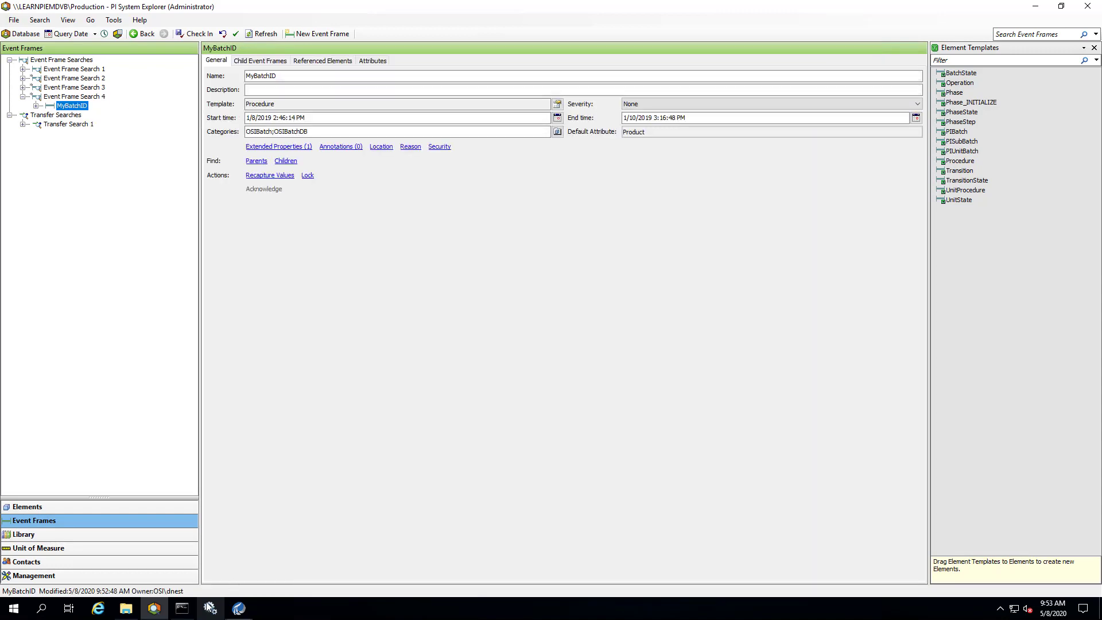
{"action": "right_click", "coordinate": [344, 463]}
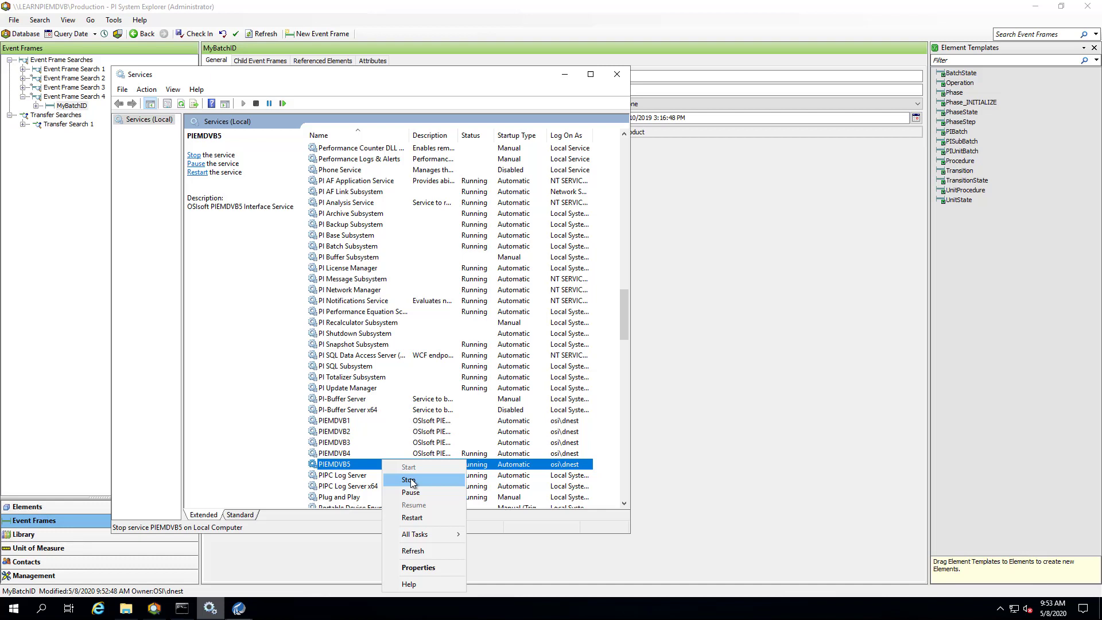
{"action": "left_click", "coordinate": [409, 480]}
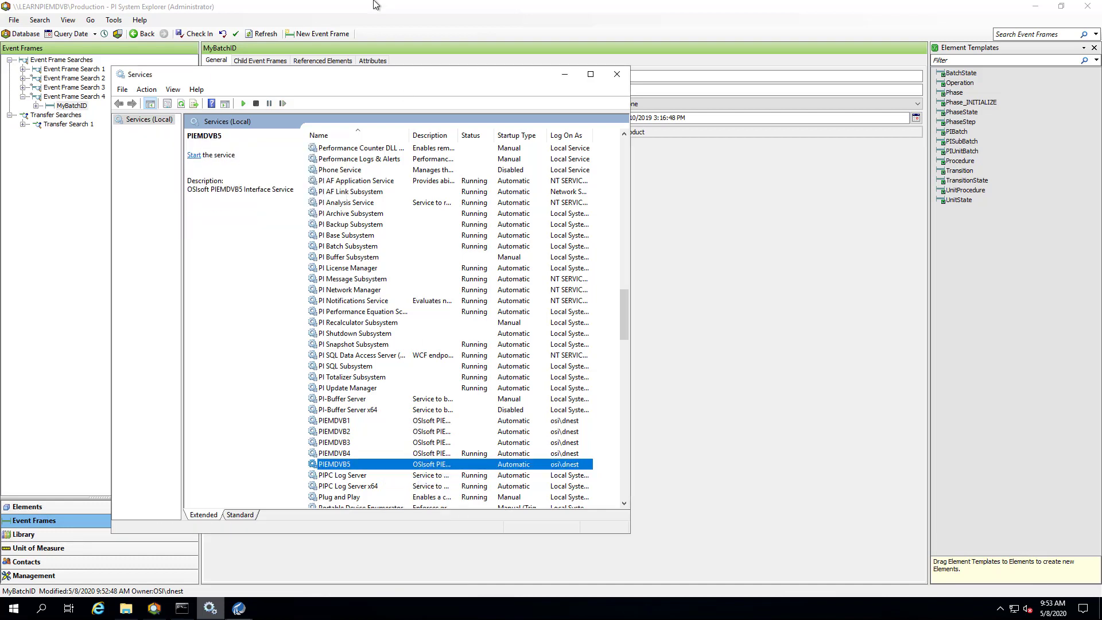
Delete MyBatchID from Event Frame Search 4, removing only the reference to the object
{"action": "right_click", "coordinate": [70, 106]}
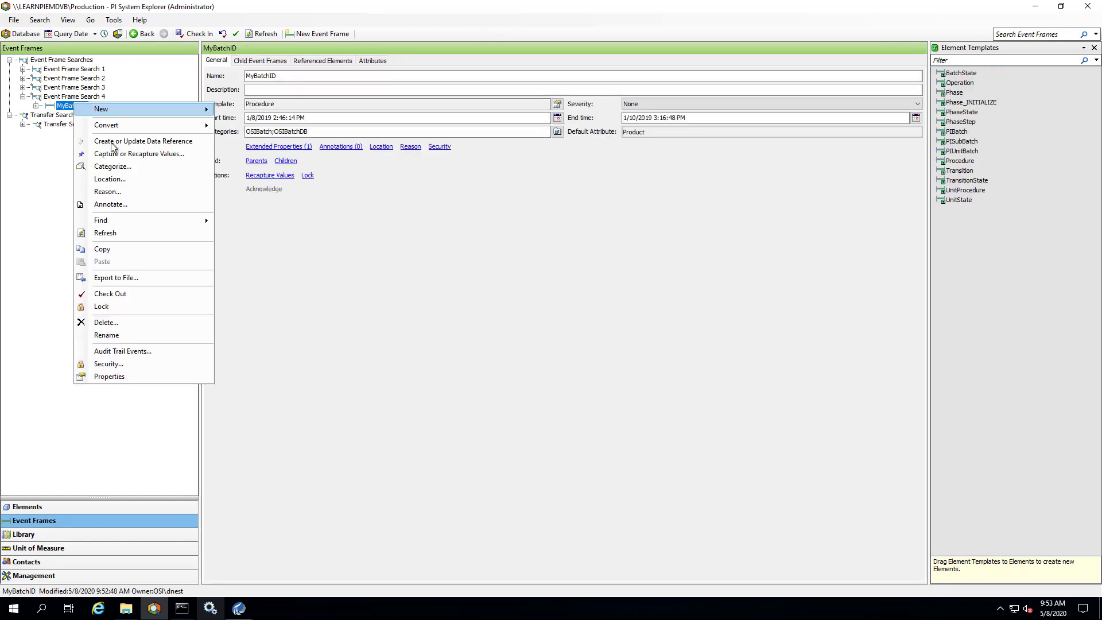
{"action": "left_click", "coordinate": [106, 322]}
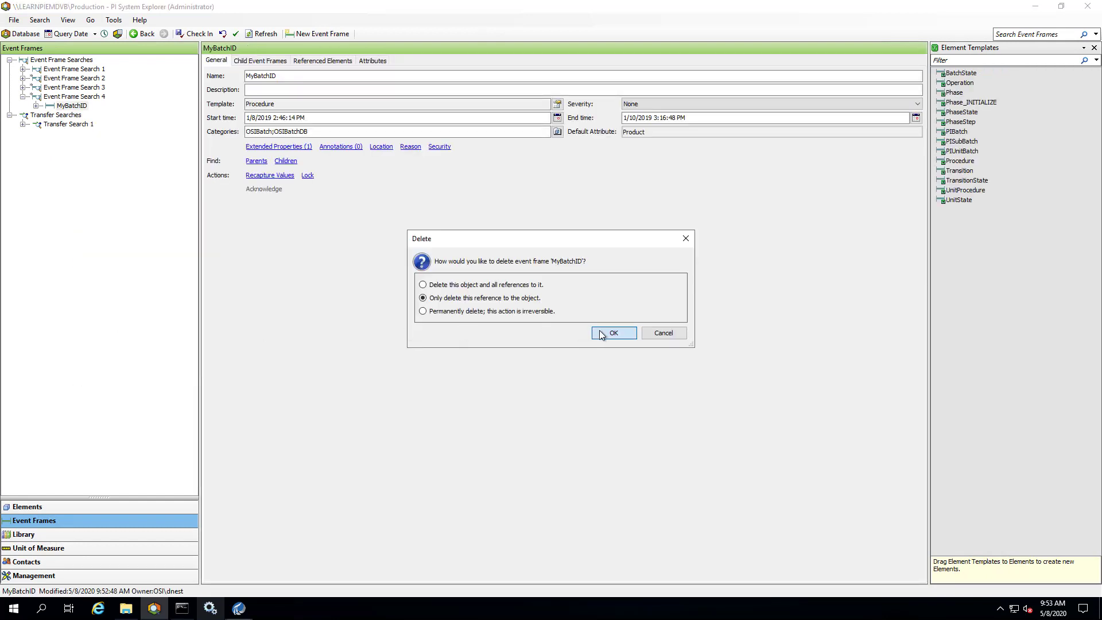
{"action": "left_click", "coordinate": [612, 332]}
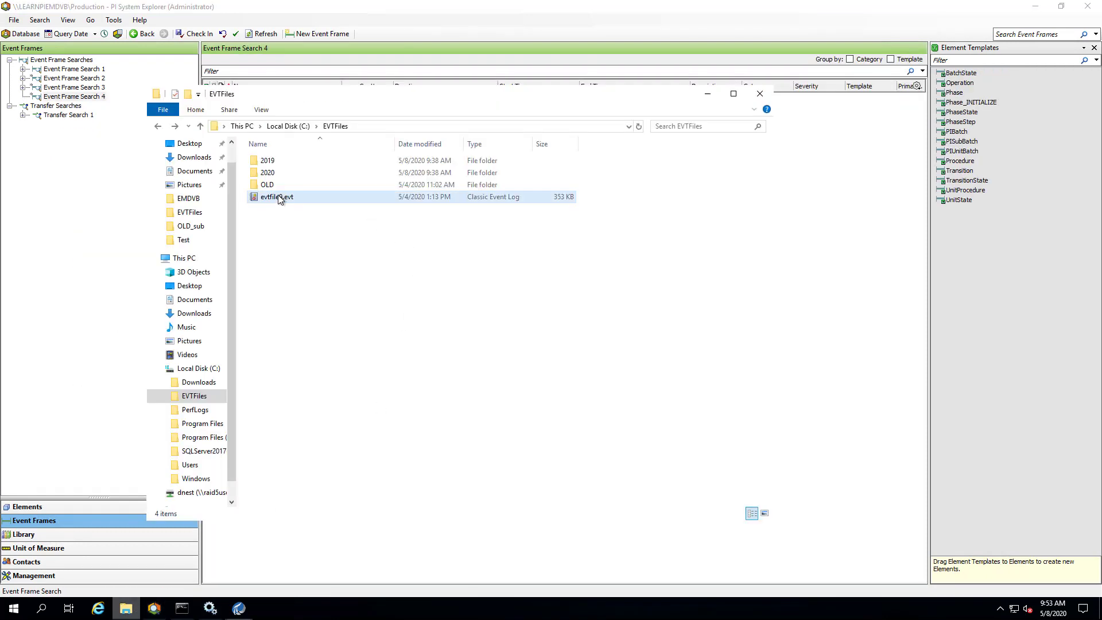
Select evtfile9.evt, browse into the 2019 folder, and return to EVTFiles
{"action": "left_click", "coordinate": [276, 196]}
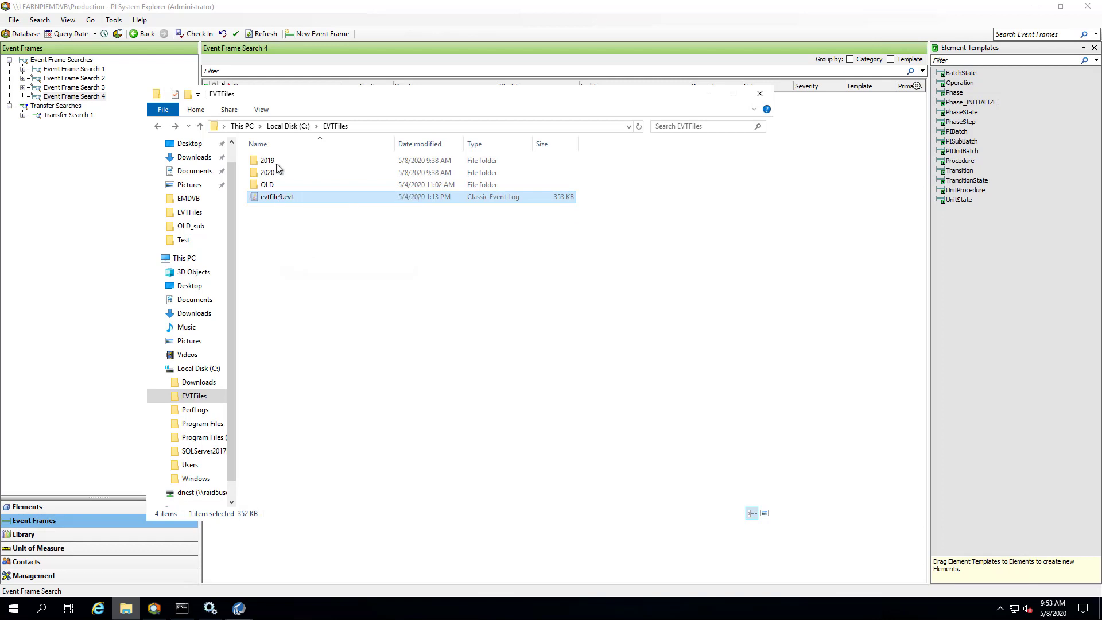
{"action": "double_click", "coordinate": [266, 160]}
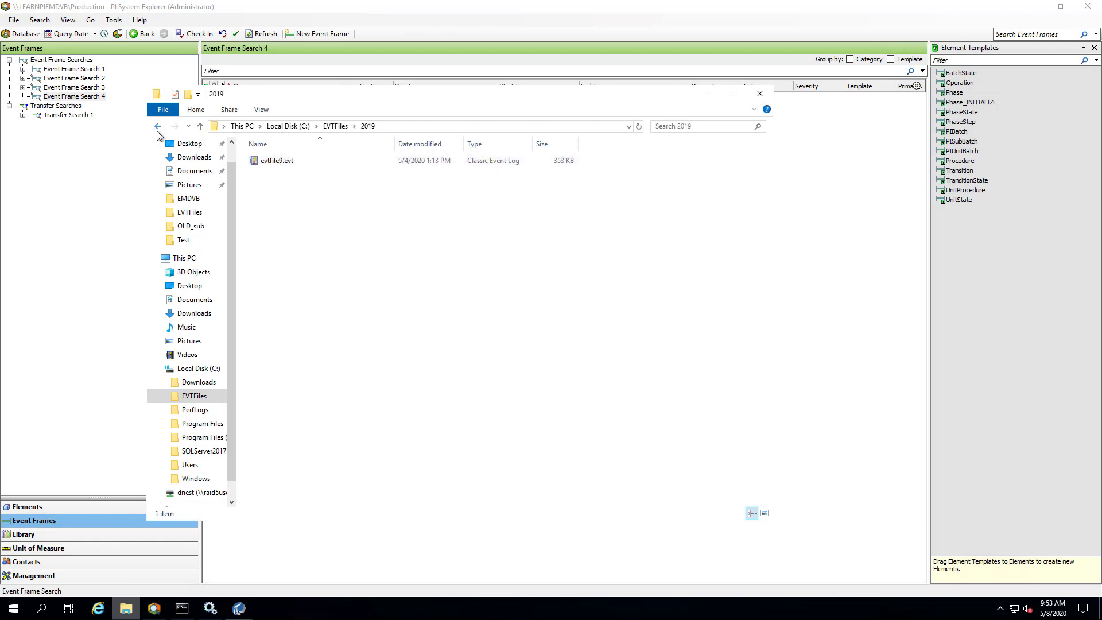
{"action": "left_click", "coordinate": [157, 126]}
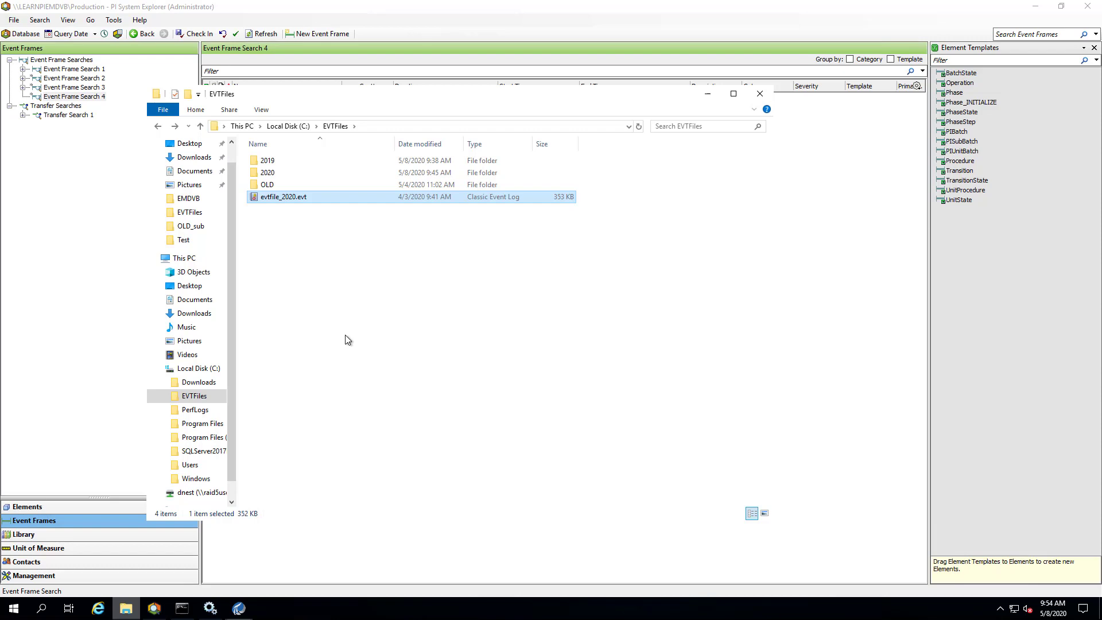
{"action": "mouse_move", "coordinate": [238, 608]}
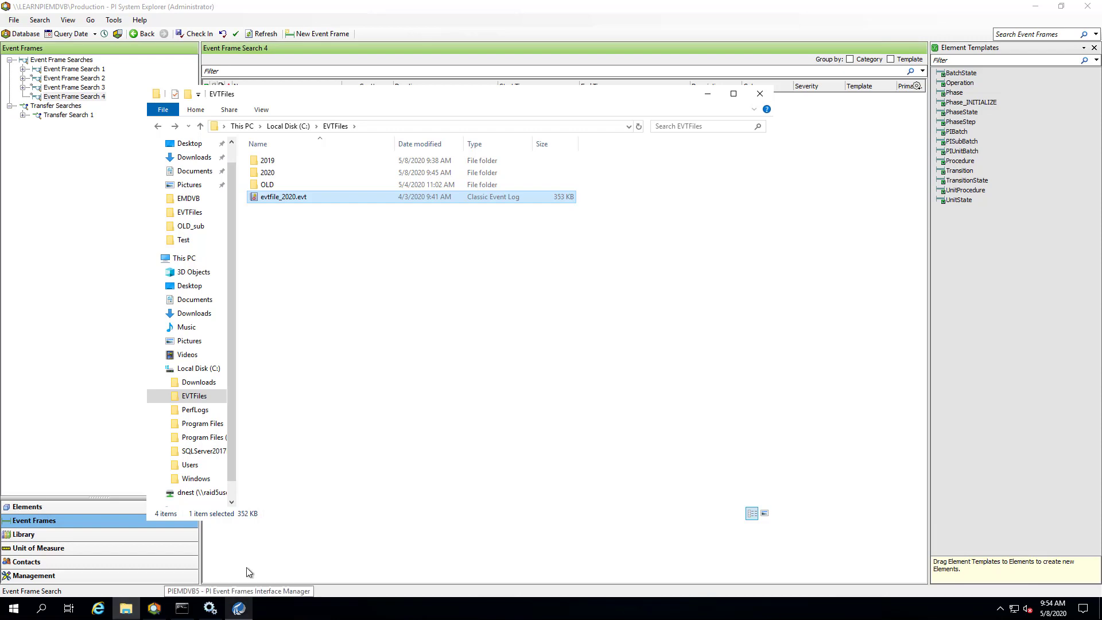
{"action": "mouse_move", "coordinate": [242, 604]}
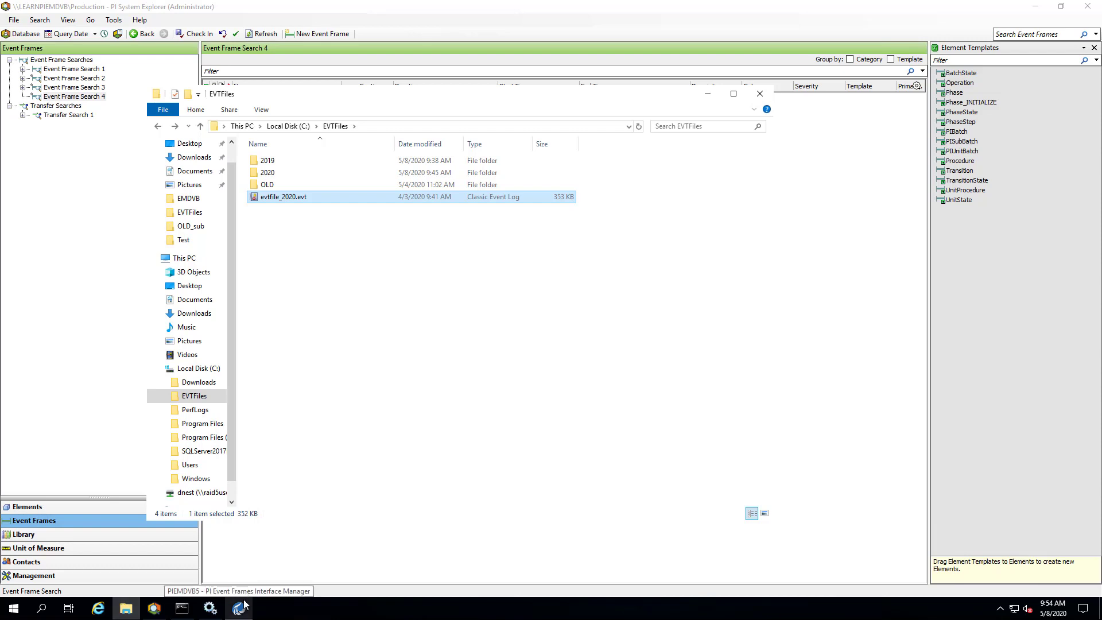
Reopen PIEMDVB5's Operational Settings and edit the 1/9/2019 recovery start time
{"action": "left_click", "coordinate": [238, 607]}
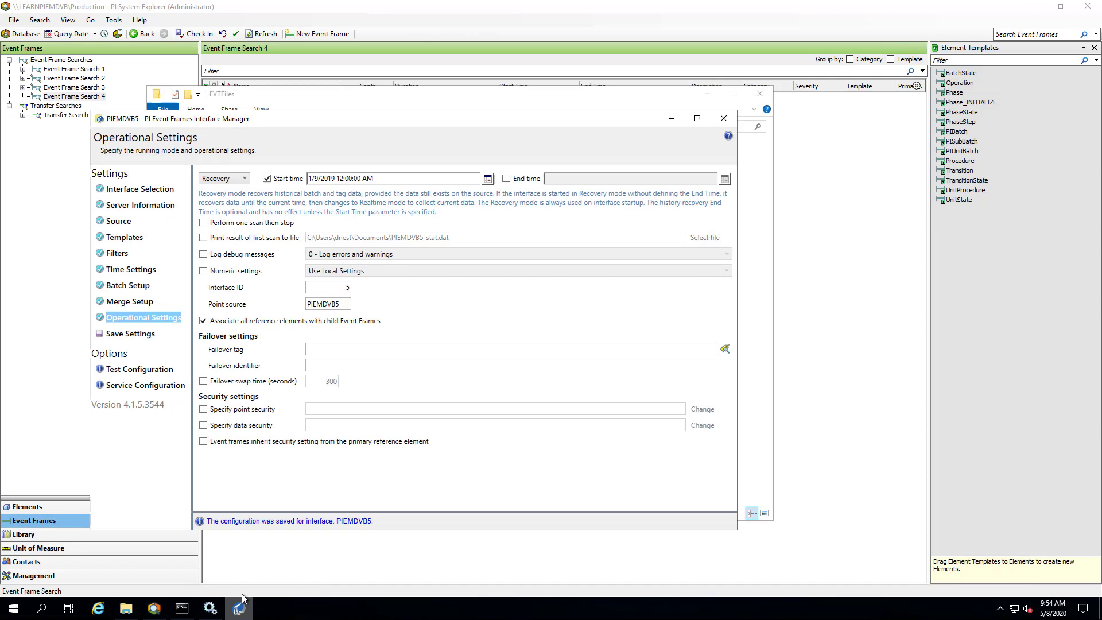
{"action": "left_click", "coordinate": [334, 178]}
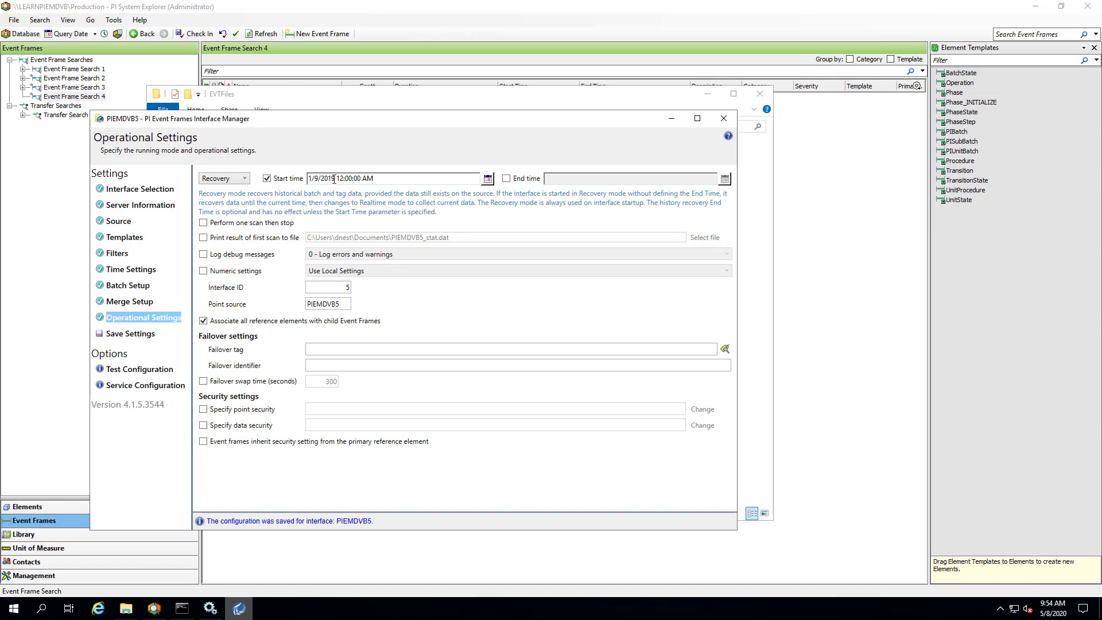
{"action": "mouse_move", "coordinate": [332, 100]}
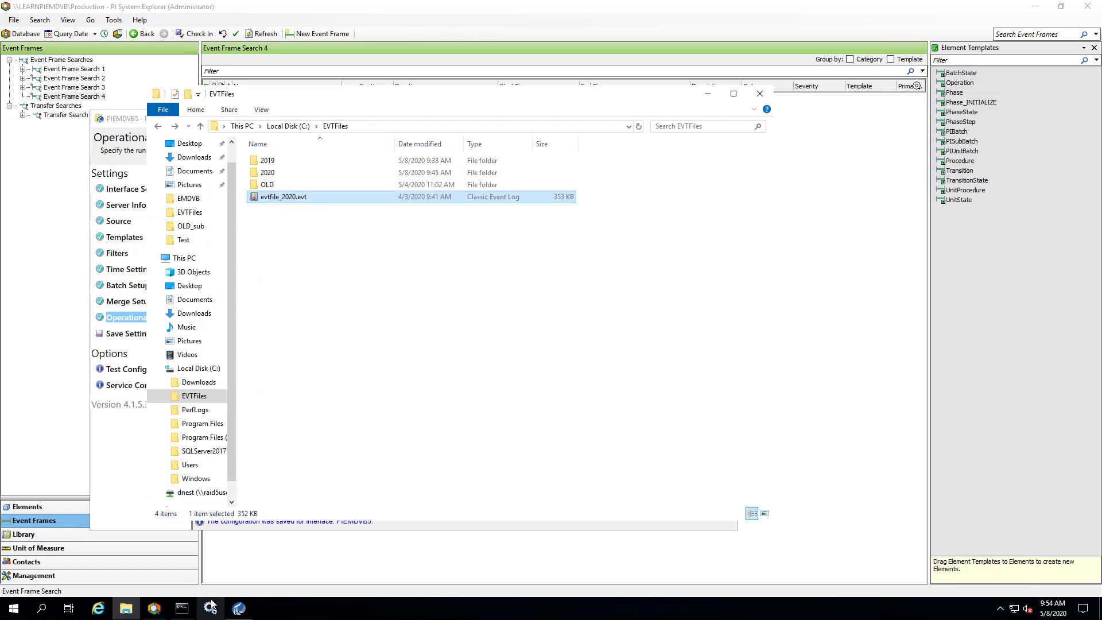
Start the stopped PIEMDVB5 service from its context menu
{"action": "right_click", "coordinate": [338, 464]}
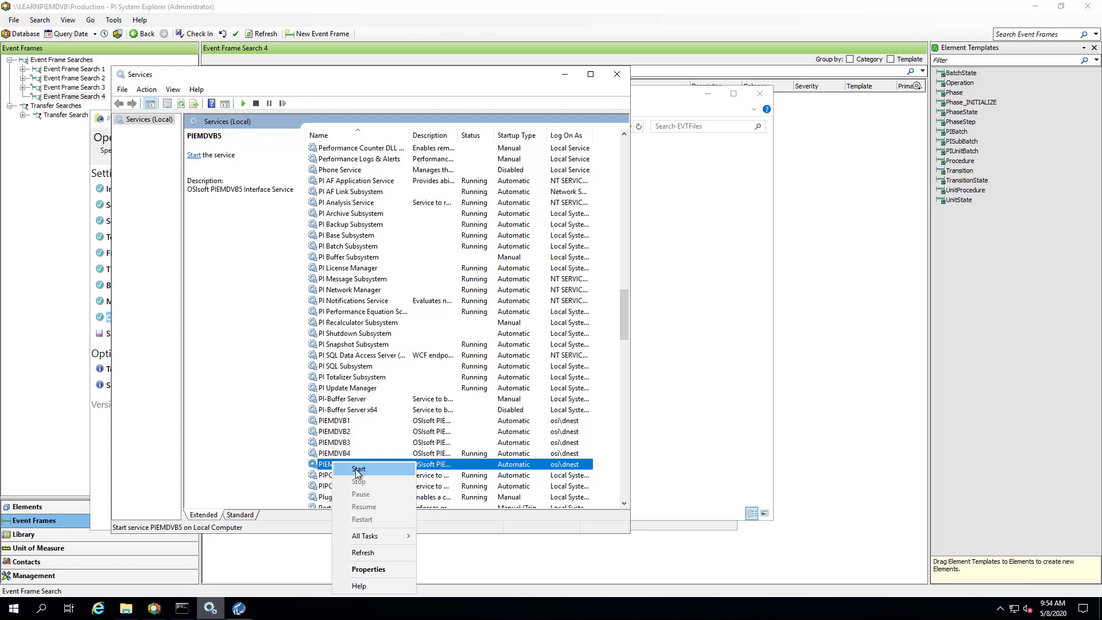
{"action": "left_click", "coordinate": [359, 468]}
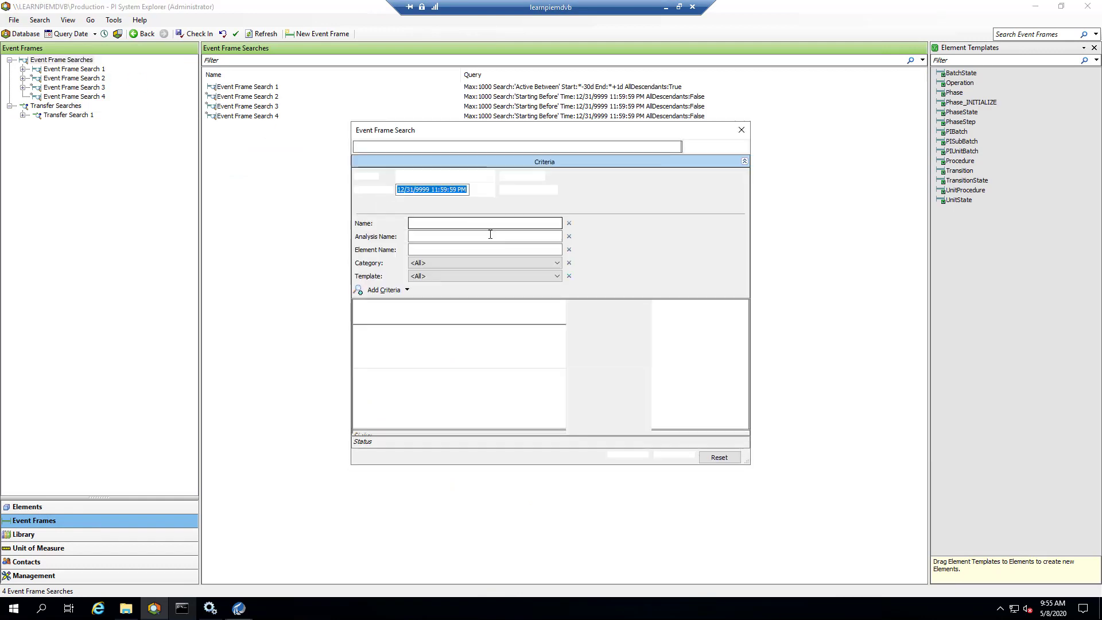
Save Event Frame Search 5 finding MyBatchID from 1/8/2020, then return to EVTFiles
{"action": "left_click", "coordinate": [714, 146]}
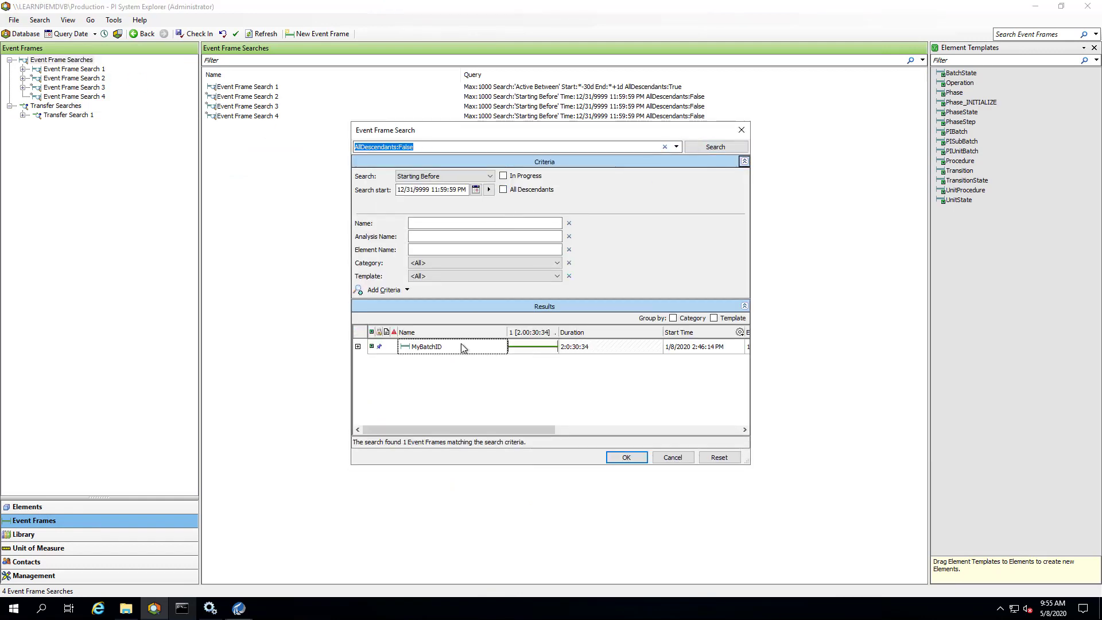
{"action": "double_click", "coordinate": [423, 346]}
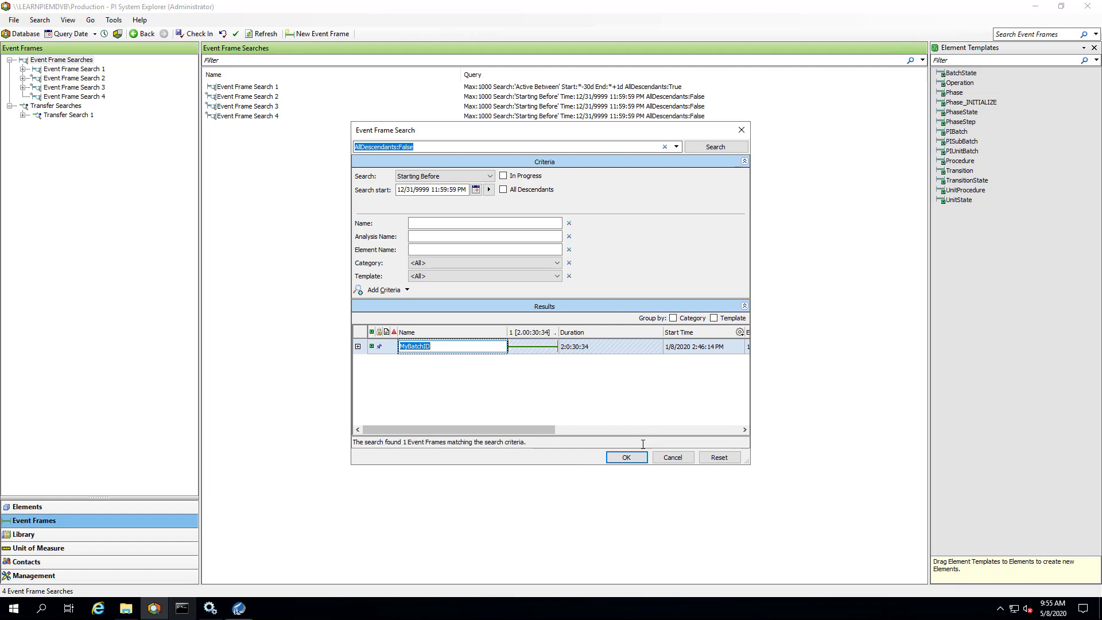
{"action": "left_click", "coordinate": [625, 457]}
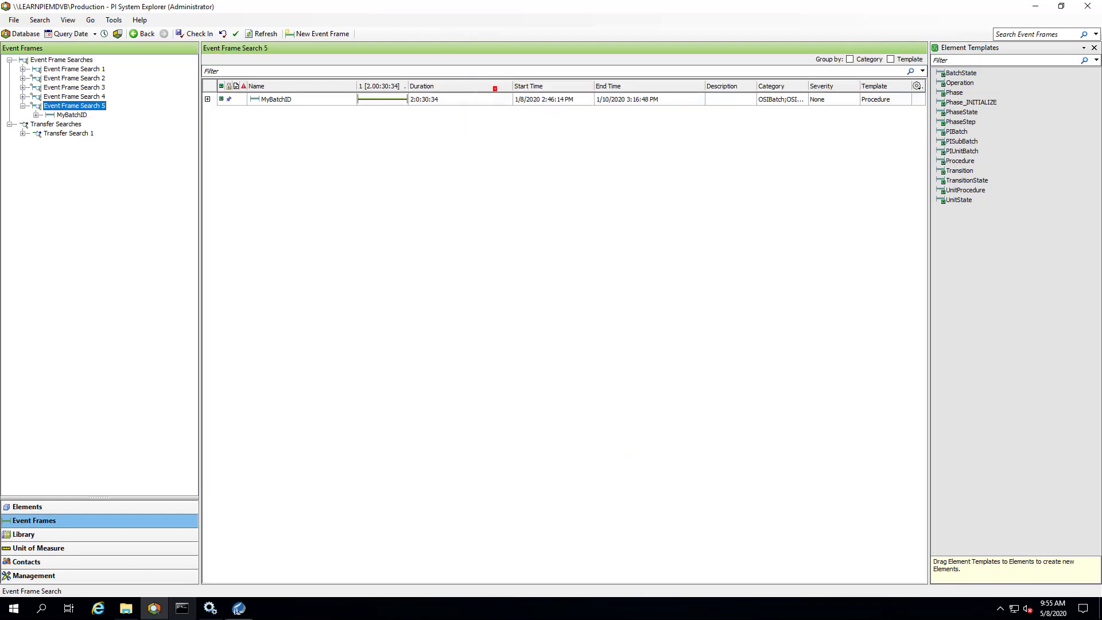
{"action": "left_click", "coordinate": [547, 98]}
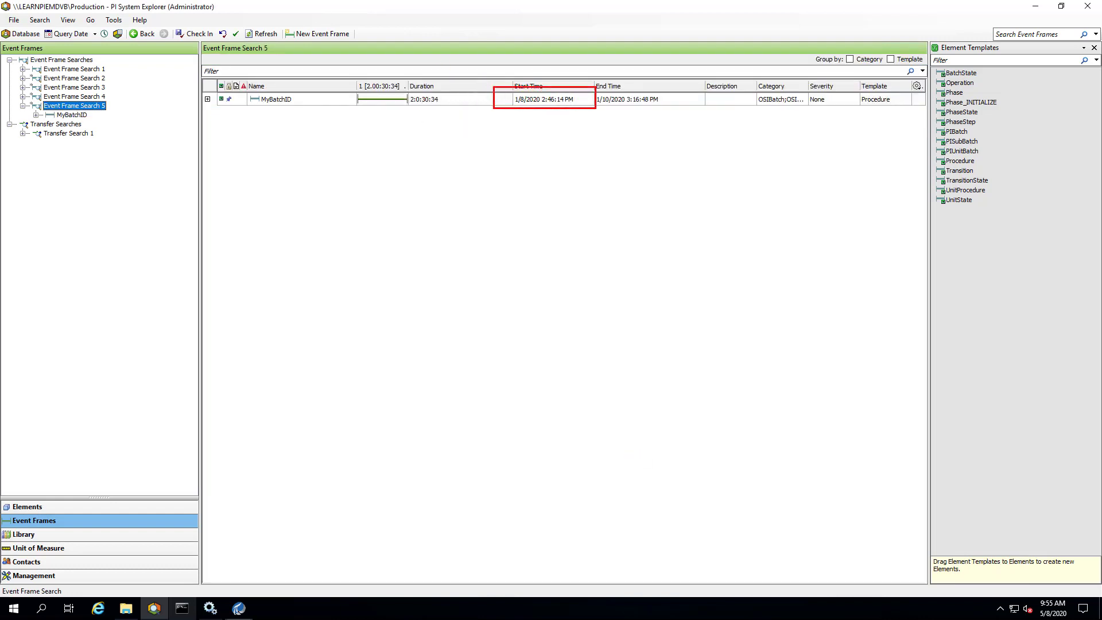
{"action": "left_click", "coordinate": [125, 607]}
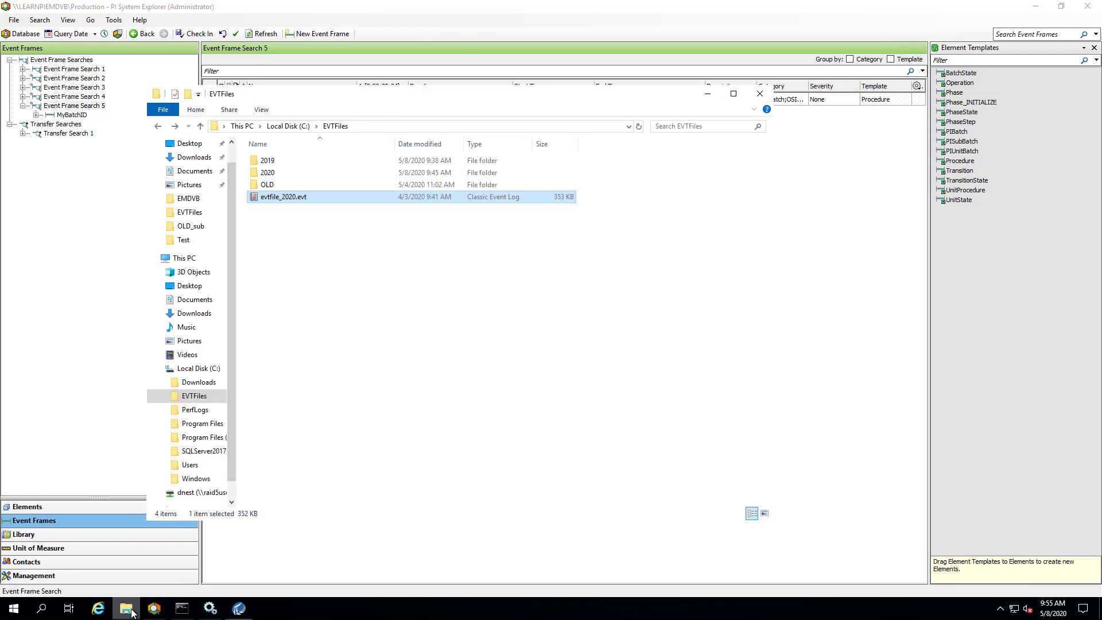
Put evtfile9.evt back into C:\EVTFiles beside evtfile_2020.evt
{"action": "double_click", "coordinate": [267, 160]}
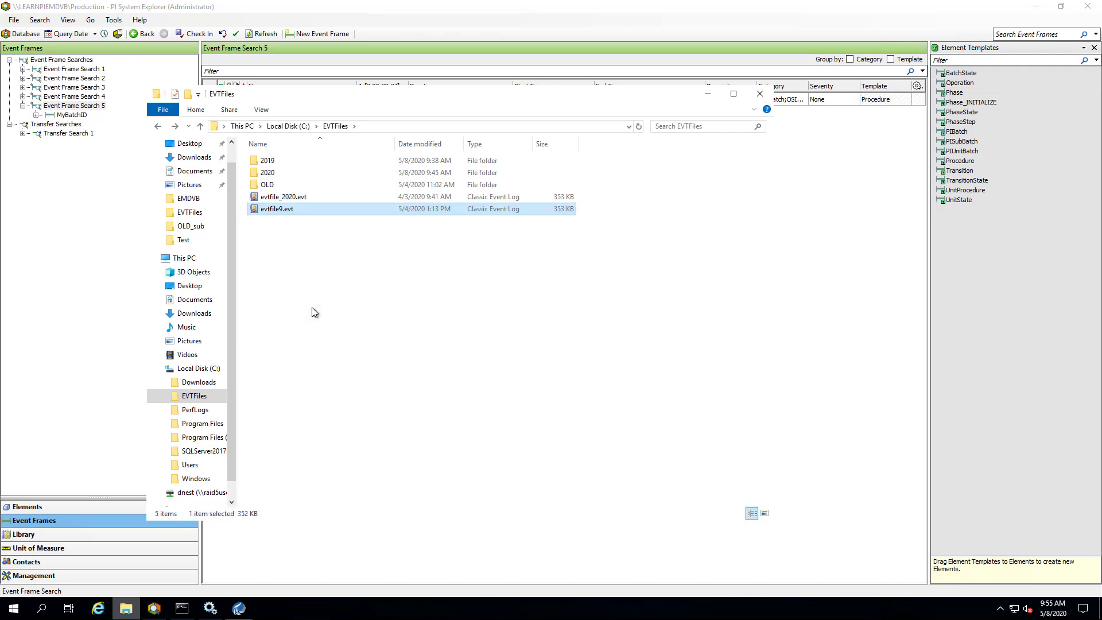
{"action": "left_click", "coordinate": [181, 607]}
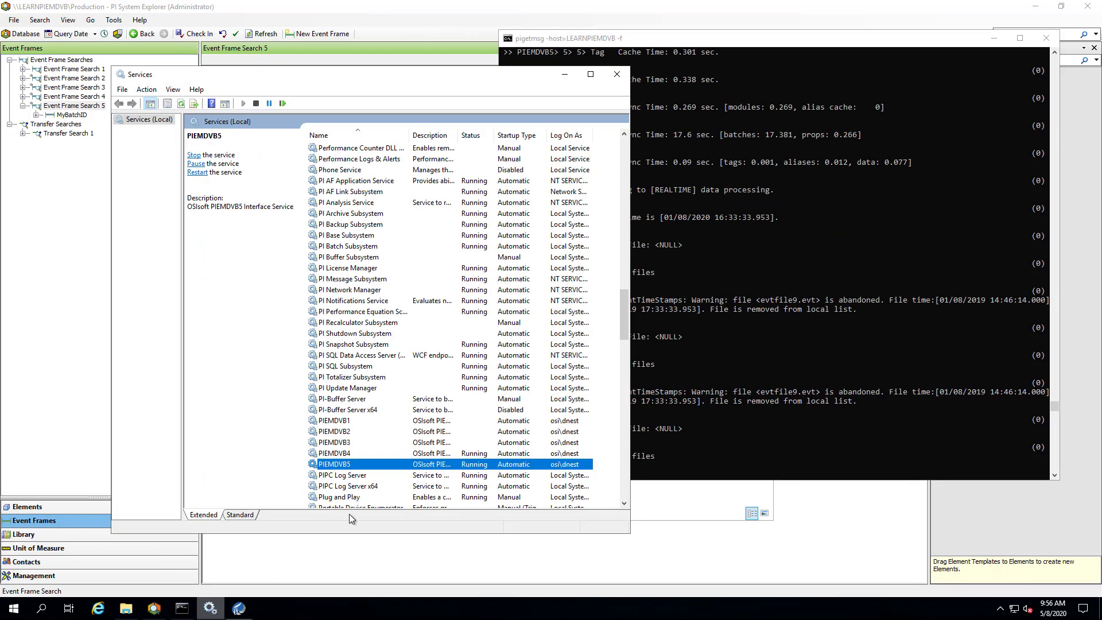
Restart the PIEMDVB5 service from its context menu in Services
{"action": "right_click", "coordinate": [332, 464]}
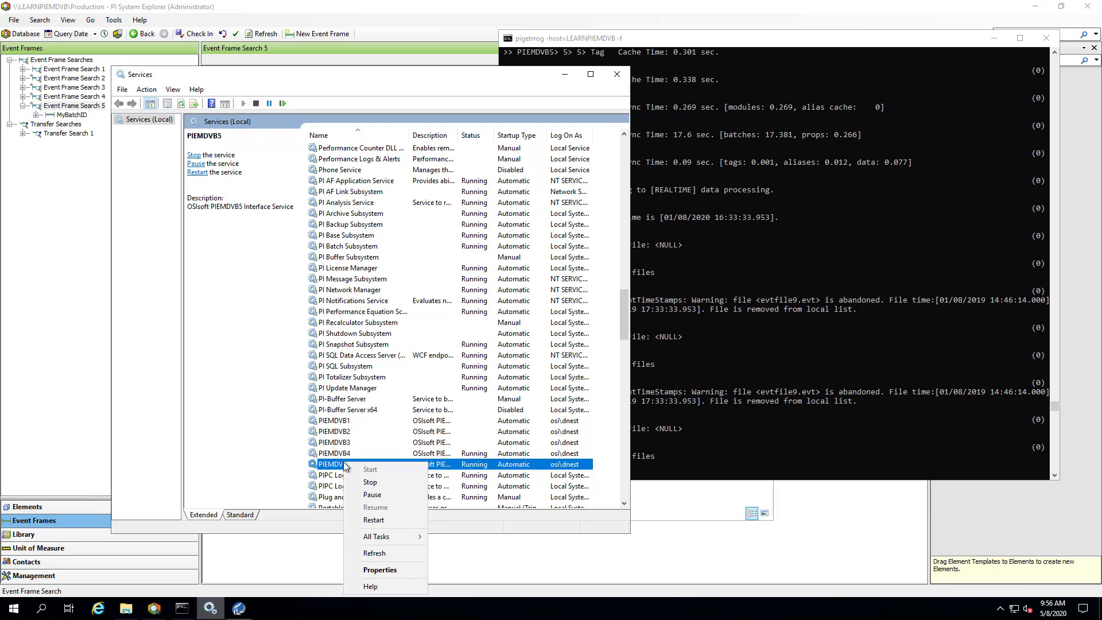
{"action": "mouse_move", "coordinate": [373, 520]}
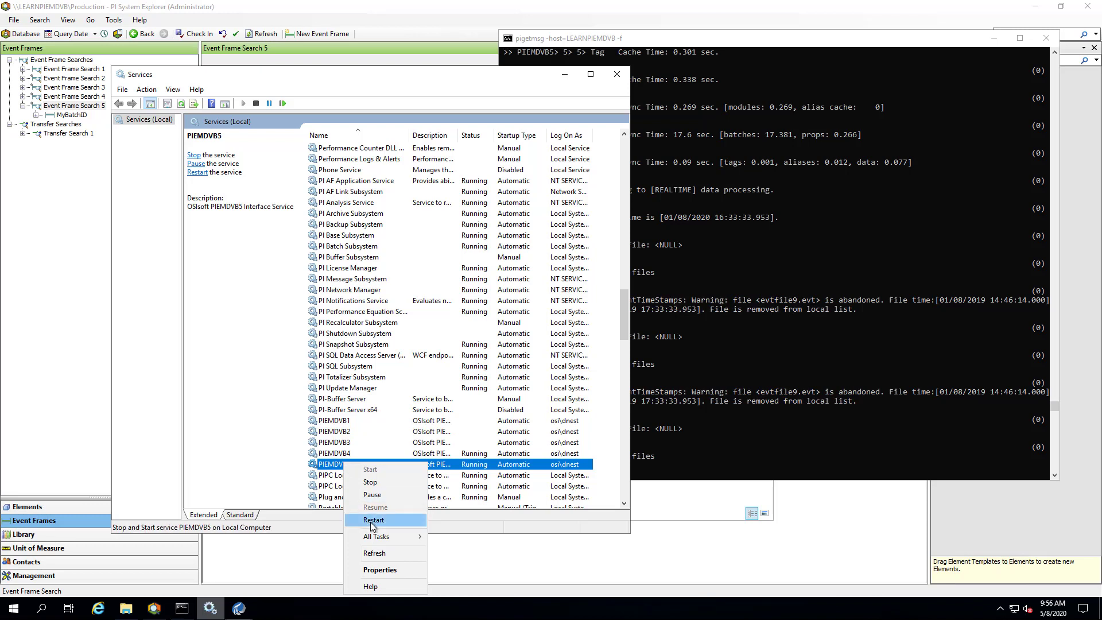
{"action": "left_click", "coordinate": [373, 519]}
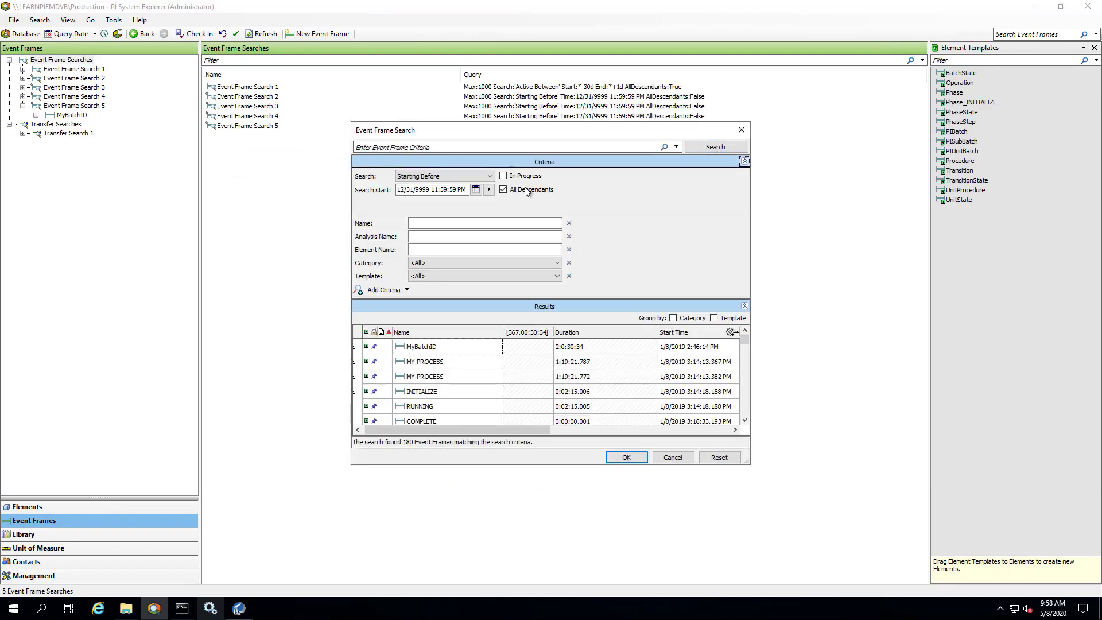
Save Event Frame Search 6 without All Descendants and inspect a MyBatchID frame
{"action": "left_click", "coordinate": [501, 189]}
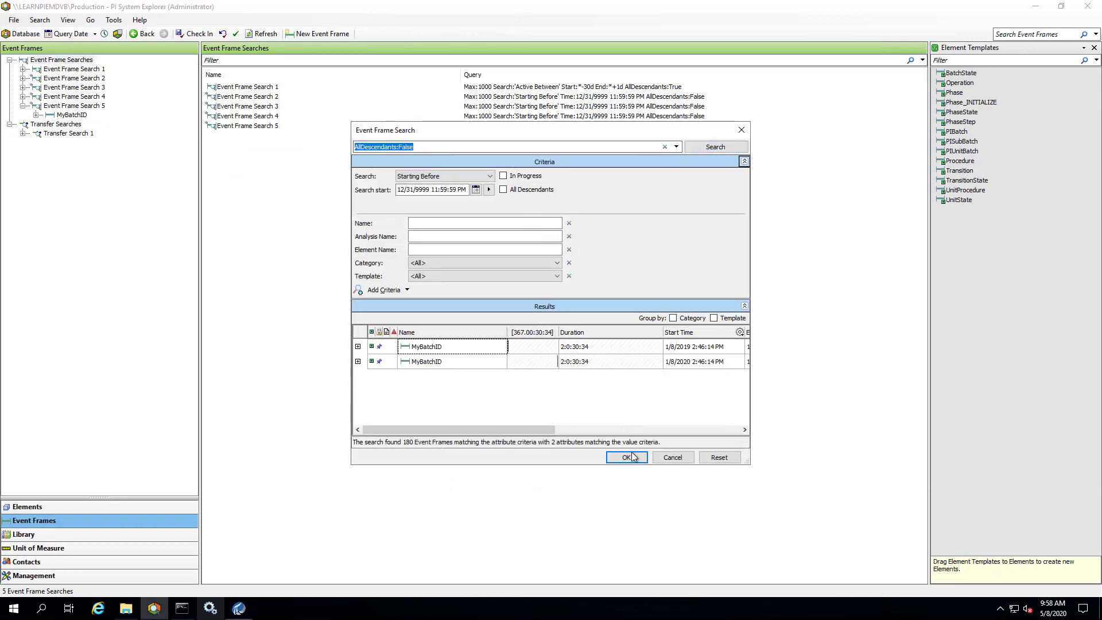
{"action": "left_click", "coordinate": [625, 457]}
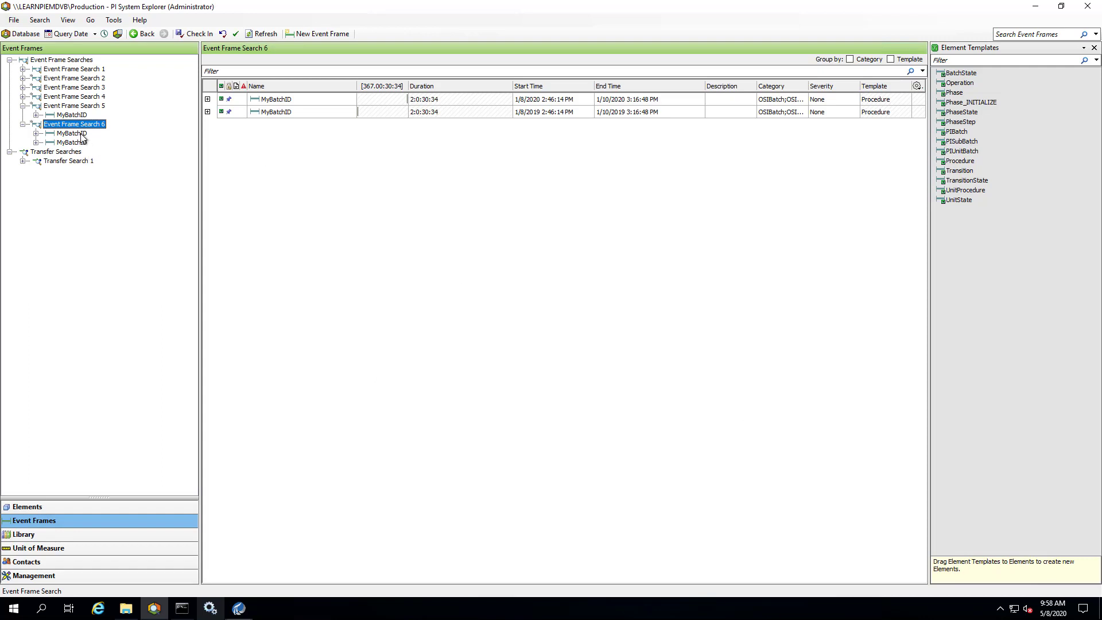
{"action": "left_click", "coordinate": [70, 132]}
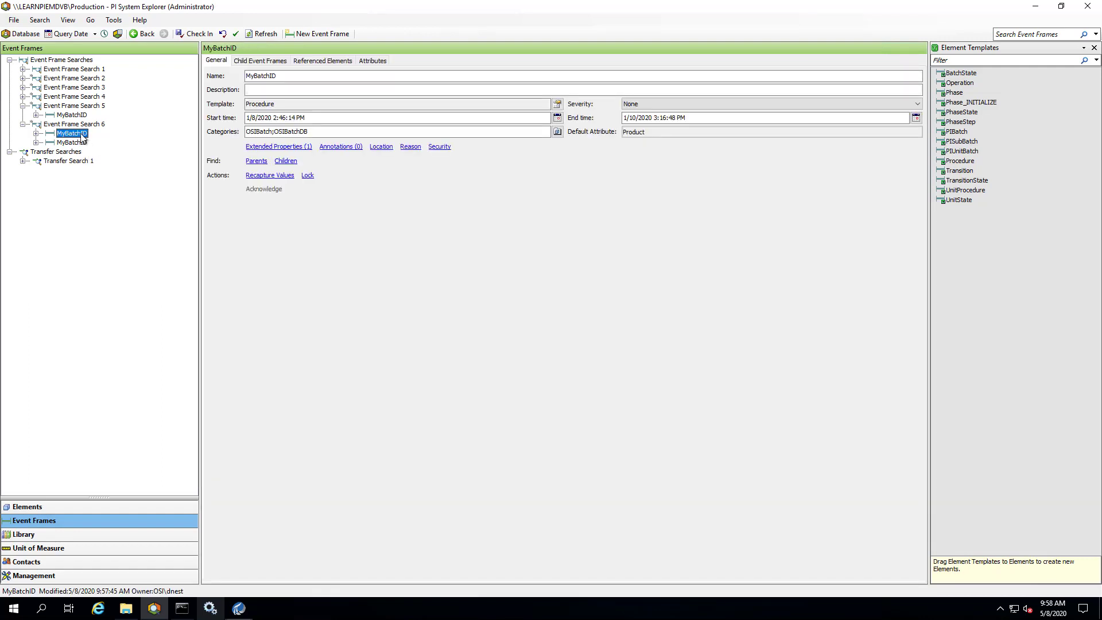
{"action": "left_click", "coordinate": [71, 141]}
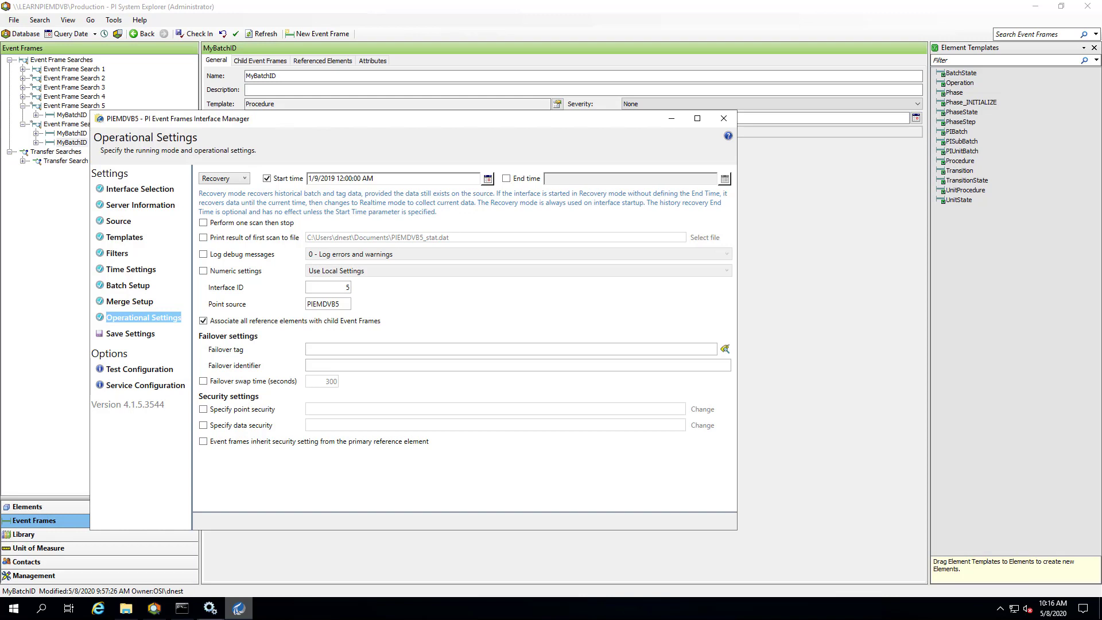
{"action": "mouse_move", "coordinate": [85, 295]}
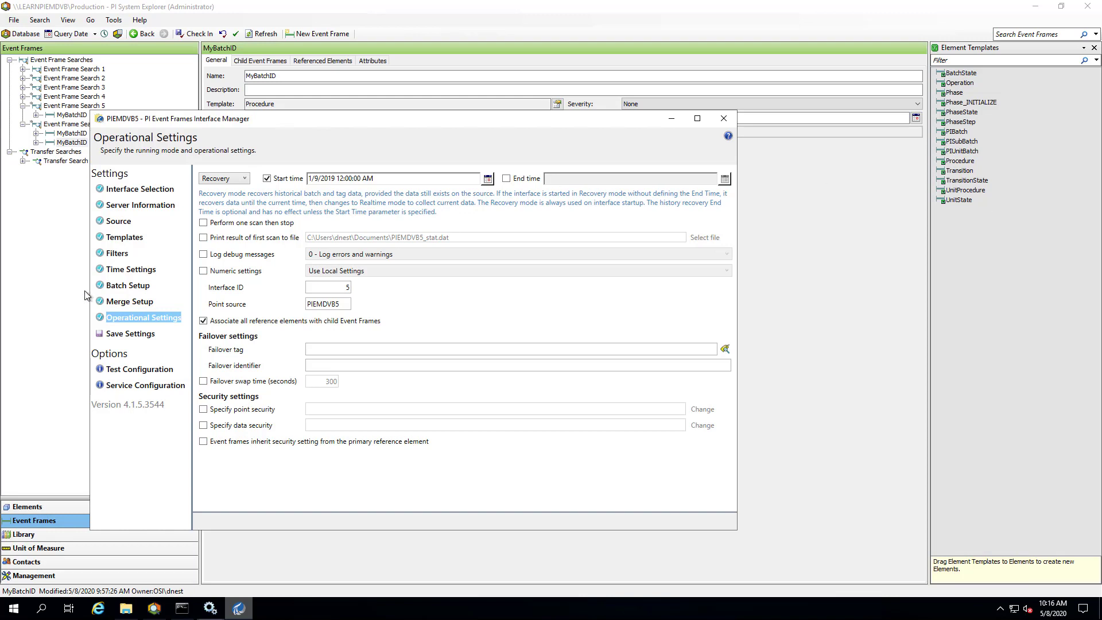
Show PIEMDVB5's Time Settings: cache time, abandoned batch timeout, maximum query time
{"action": "left_click", "coordinate": [129, 269]}
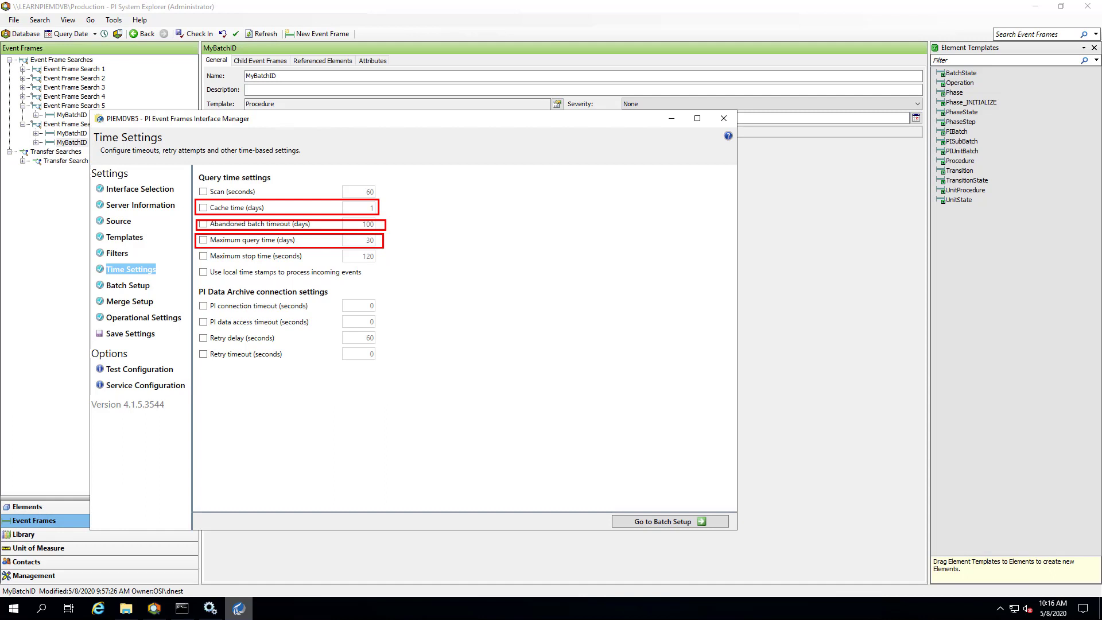
{"action": "mouse_move", "coordinate": [235, 207]}
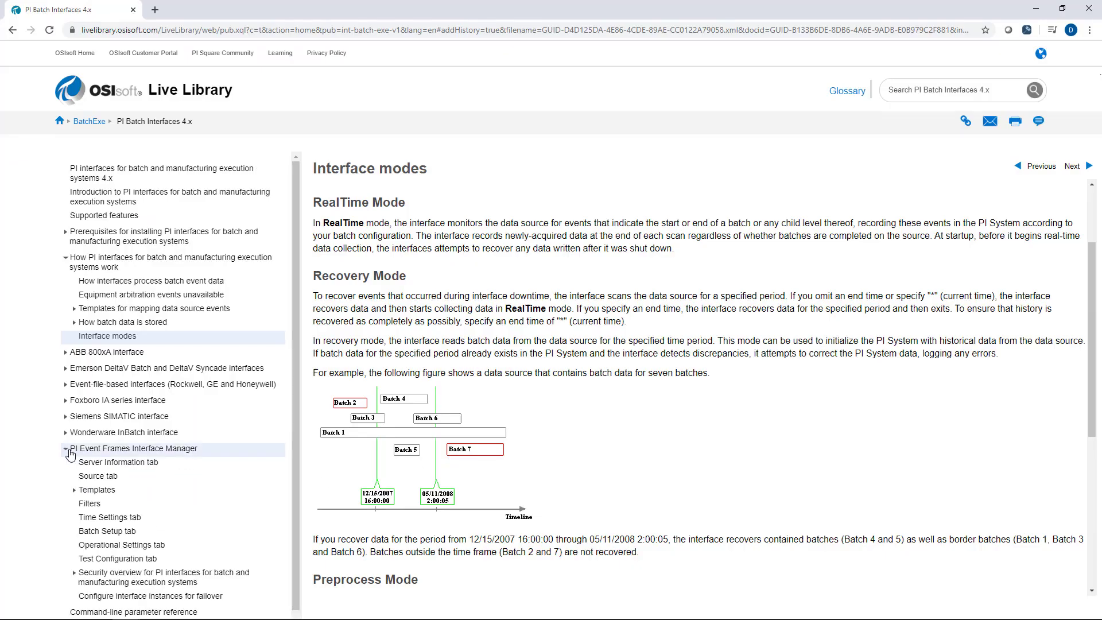
Read the Time Settings tab topic down to abandoned batch timeout and maximum query time
{"action": "left_click", "coordinate": [109, 517]}
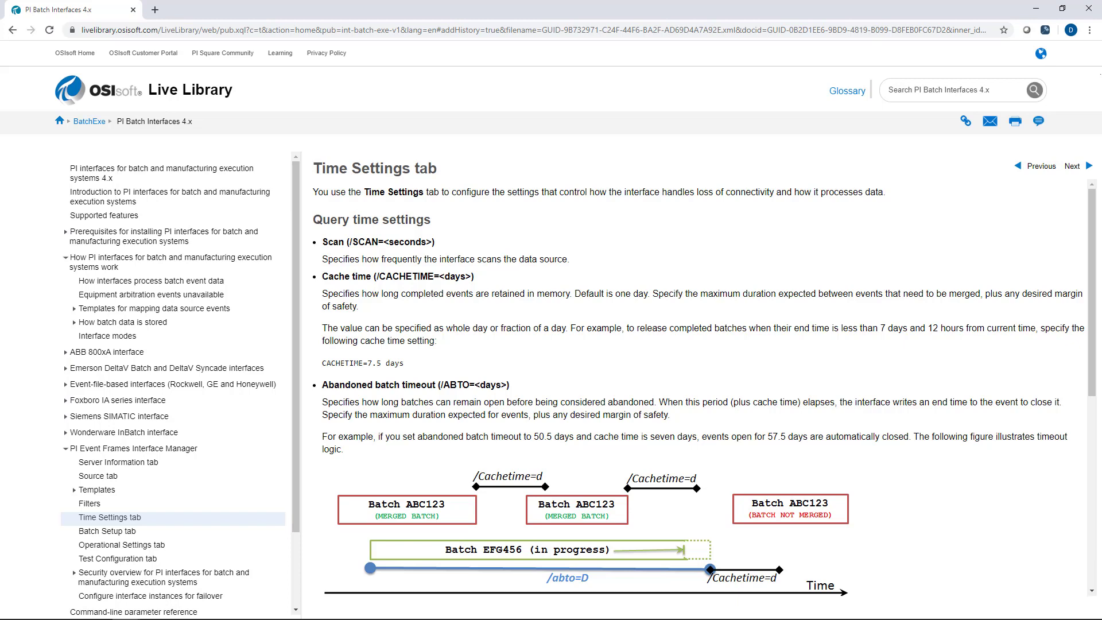
{"action": "scroll", "scroll_direction": "down", "scroll_amount": 3}
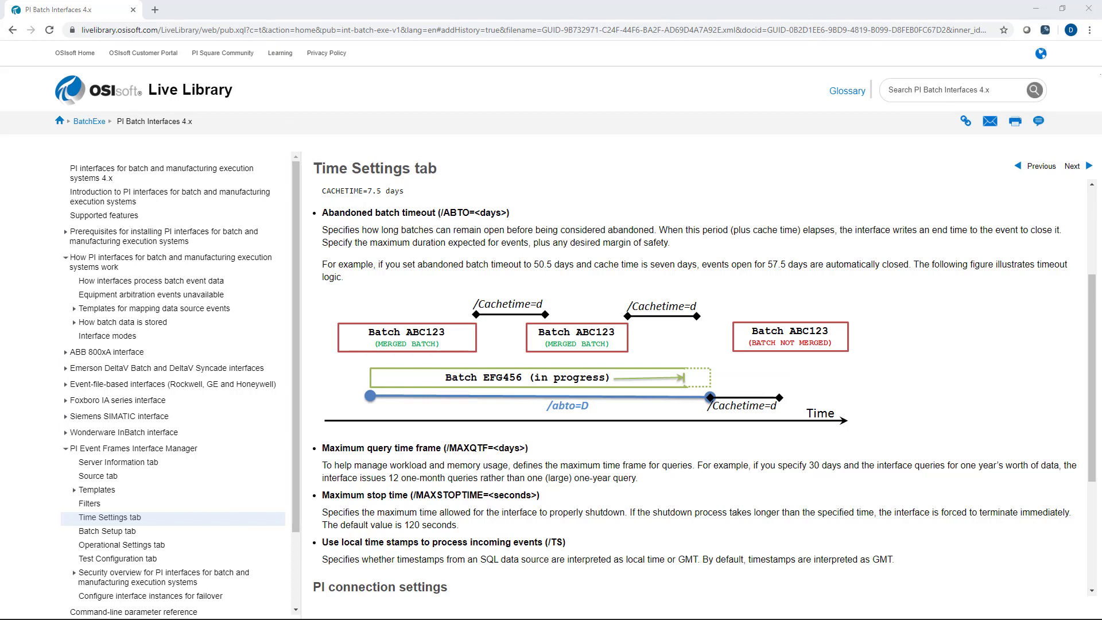
{"action": "mouse_move", "coordinate": [361, 475]}
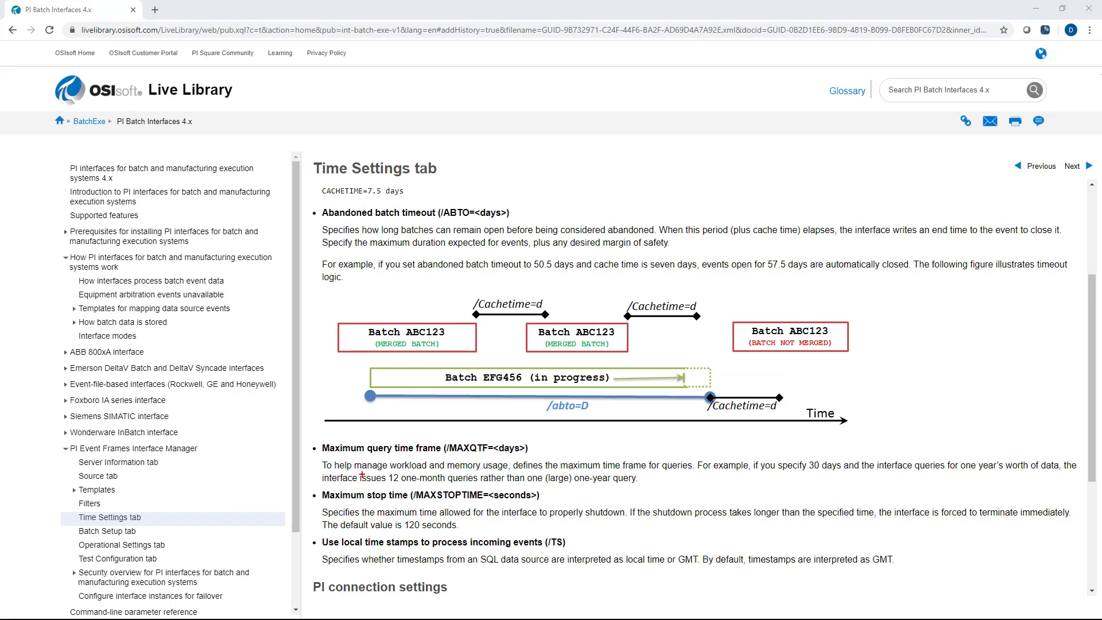